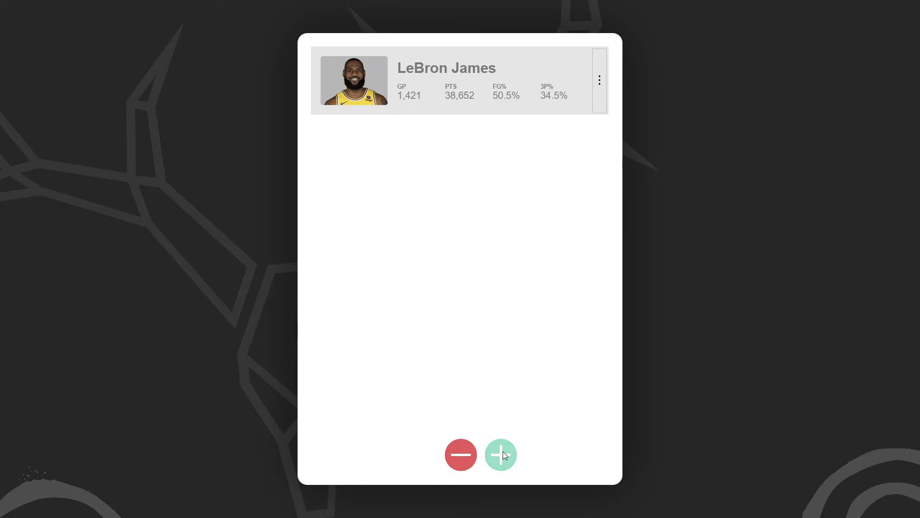
# - Repeatedly add and remove players in the preview, ending with the full list shown
pyautogui.click(500, 454)
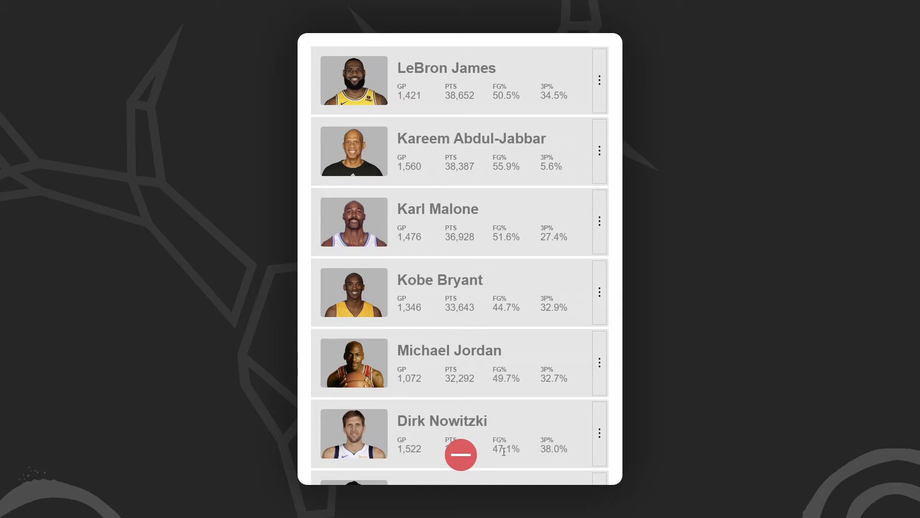
pyautogui.click(461, 454)
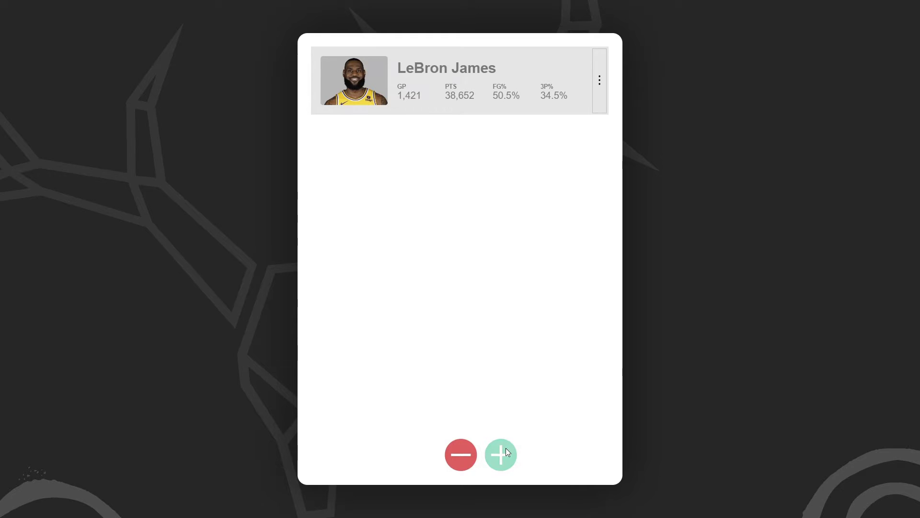
pyautogui.click(500, 455)
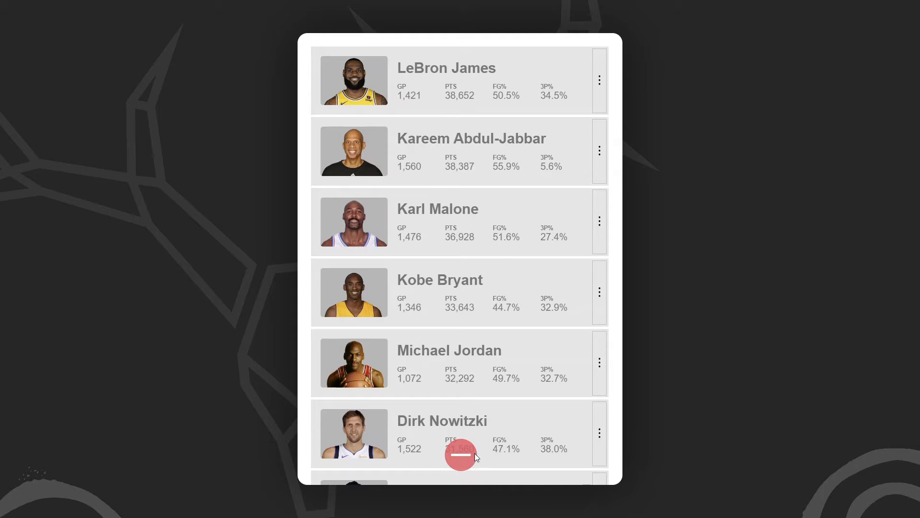
pyautogui.click(461, 454)
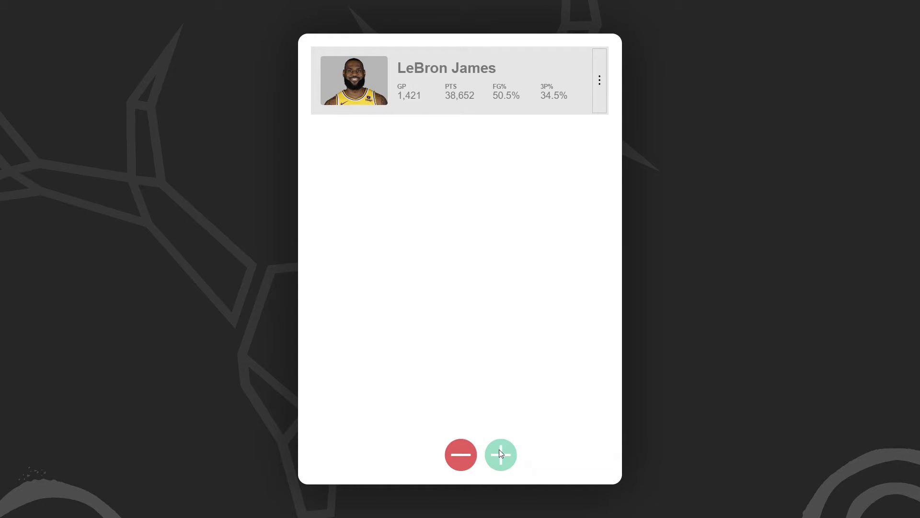
pyautogui.click(500, 454)
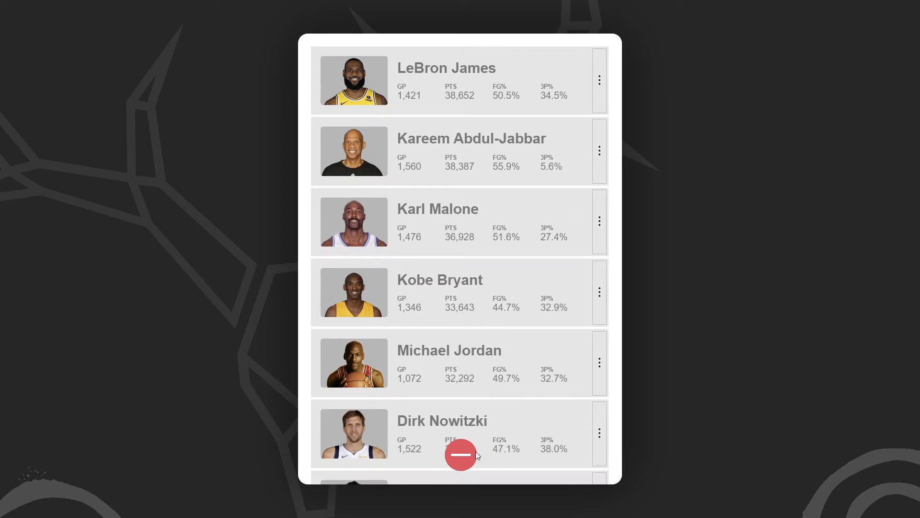
pyautogui.click(461, 455)
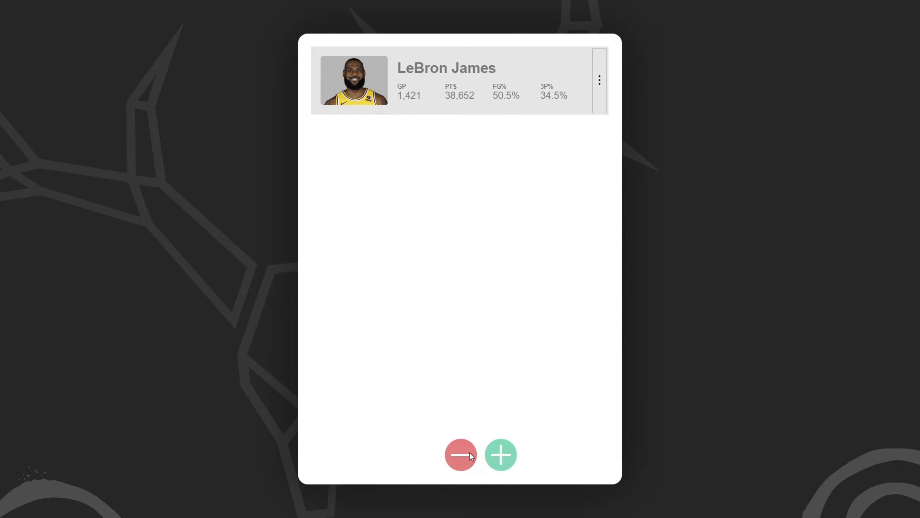
pyautogui.click(500, 455)
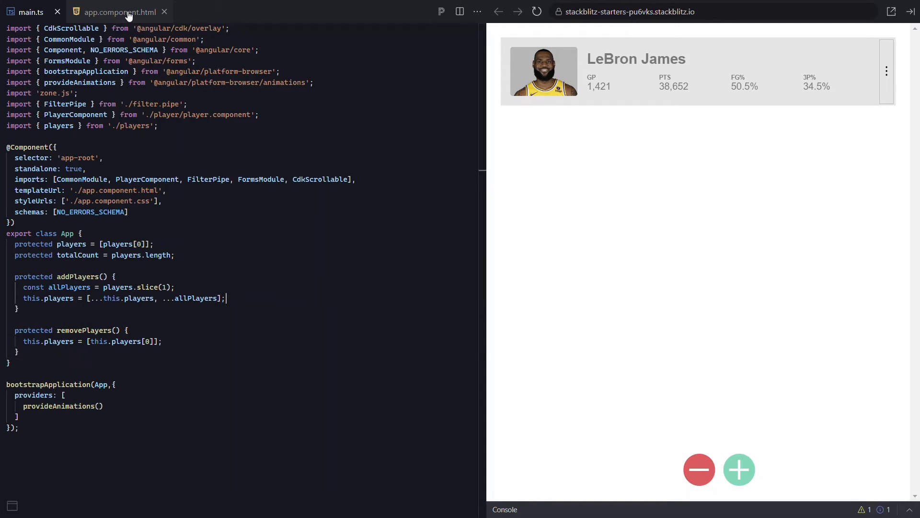
# - View the app.component.html template, then return to main.ts
pyautogui.click(120, 11)
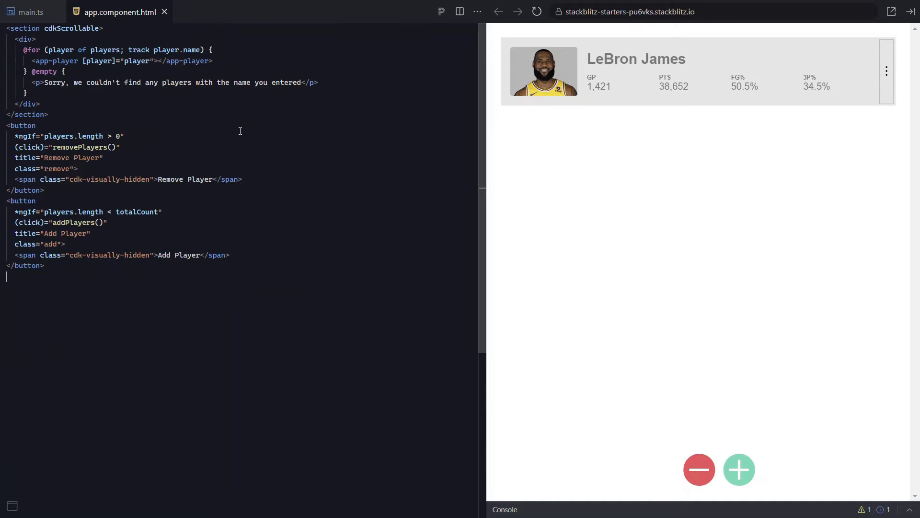
pyautogui.click(27, 11)
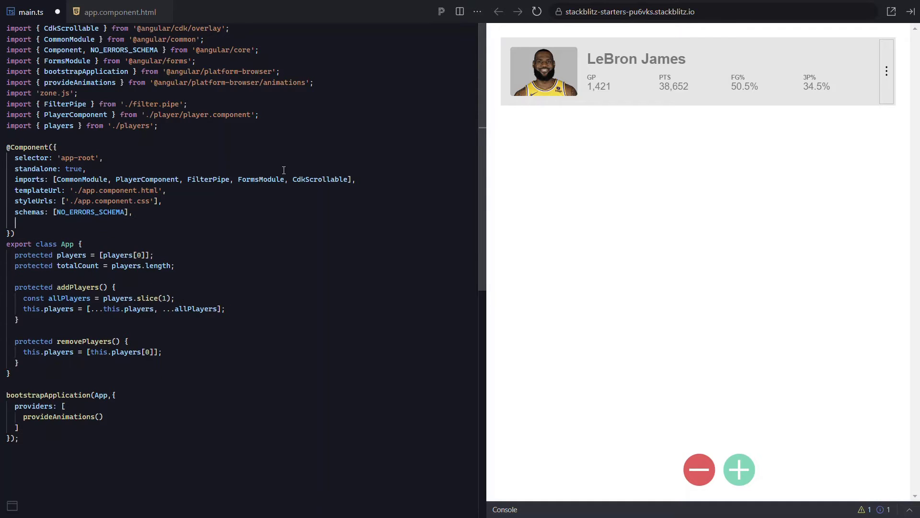
pyautogui.write('animations: [')
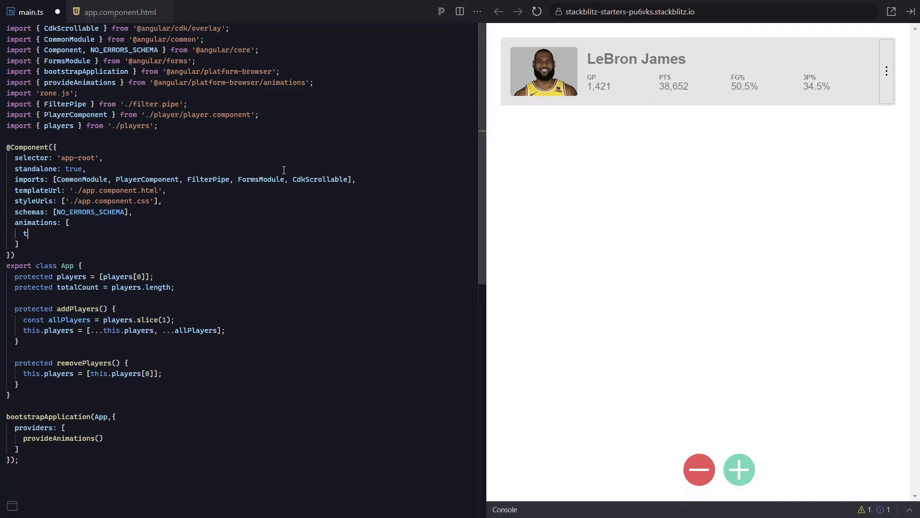
pyautogui.write('rigger')
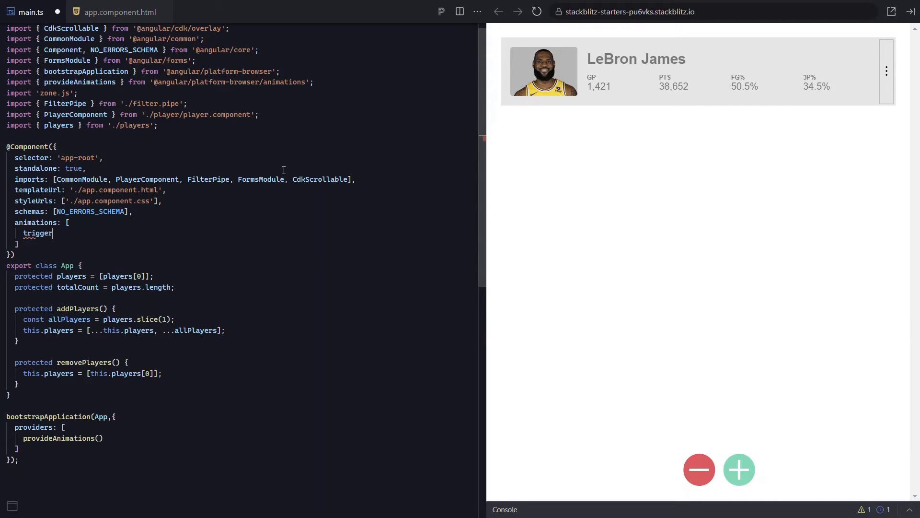
pyautogui.write("('a')")
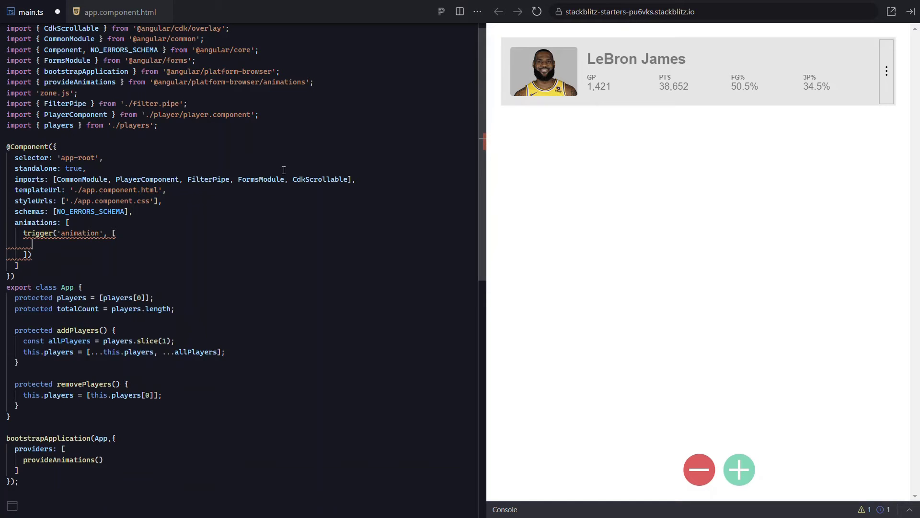
pyautogui.write('transition')
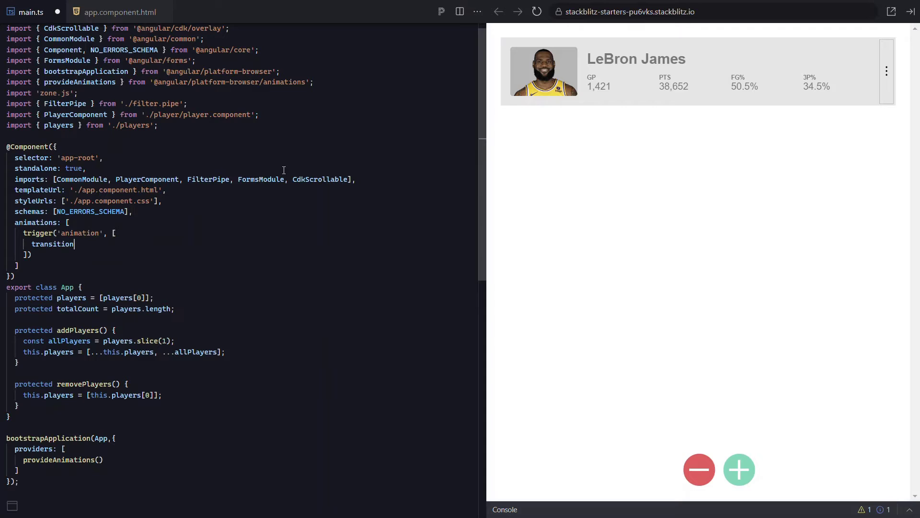
pyautogui.write('()')
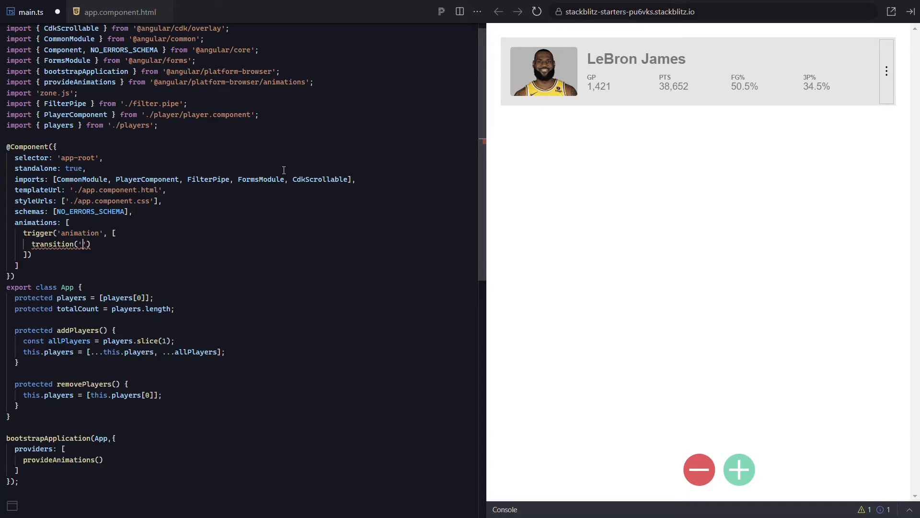
pyautogui.write('*')
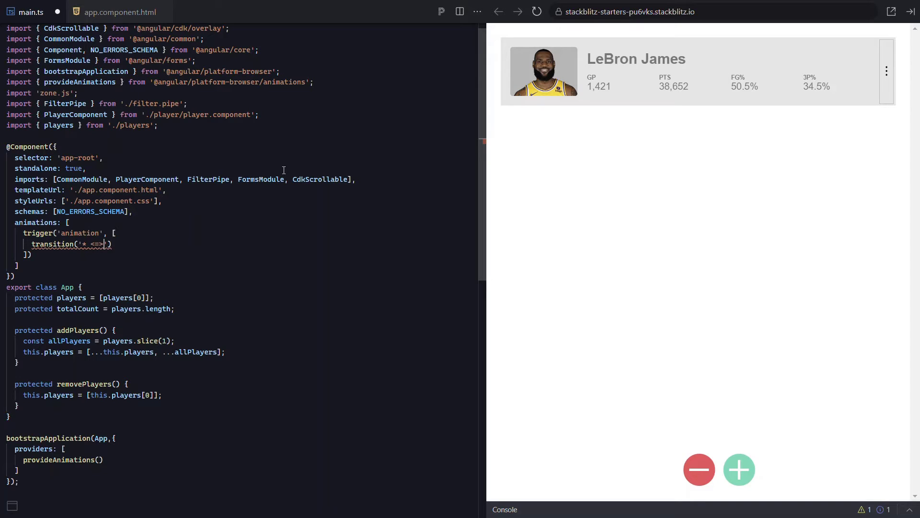
pyautogui.write('*')
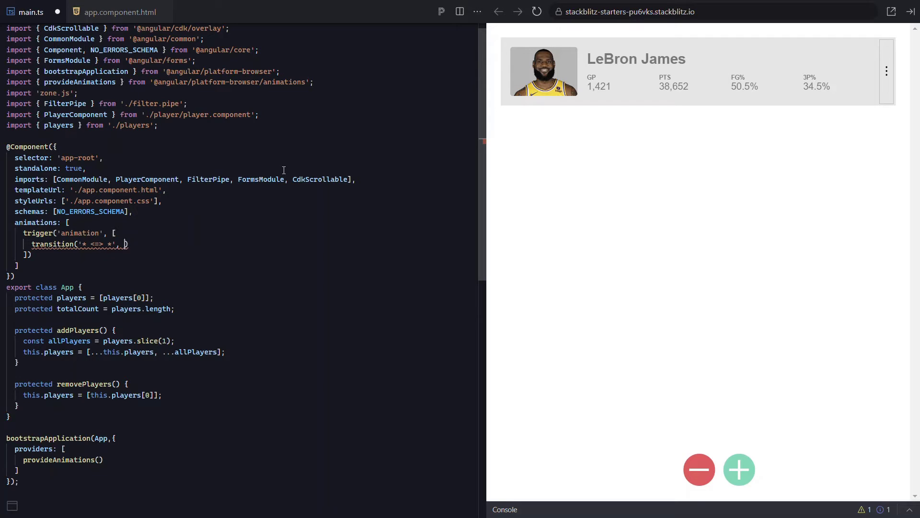
pyautogui.write('[')
pyautogui.press('enter')
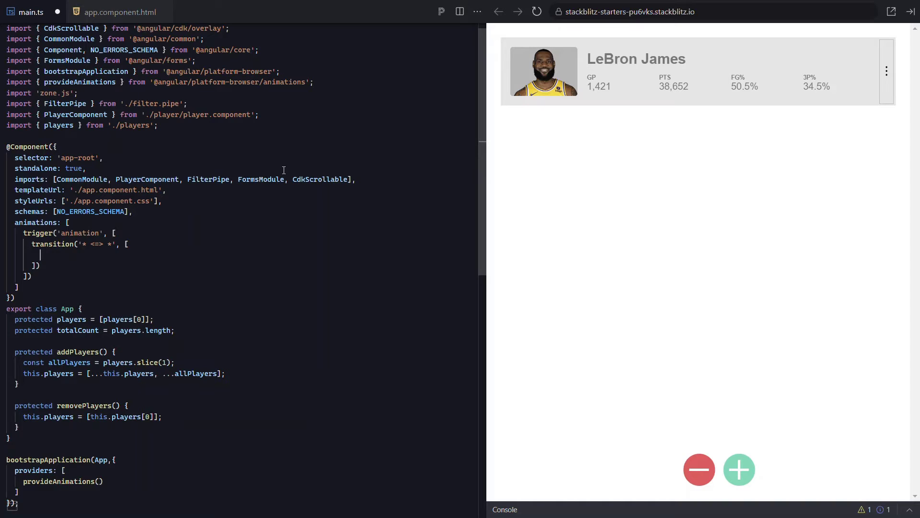
# - Add query(':enter') with a starting style of opacity 0 and transform scale(0.7)
pyautogui.write("query('")
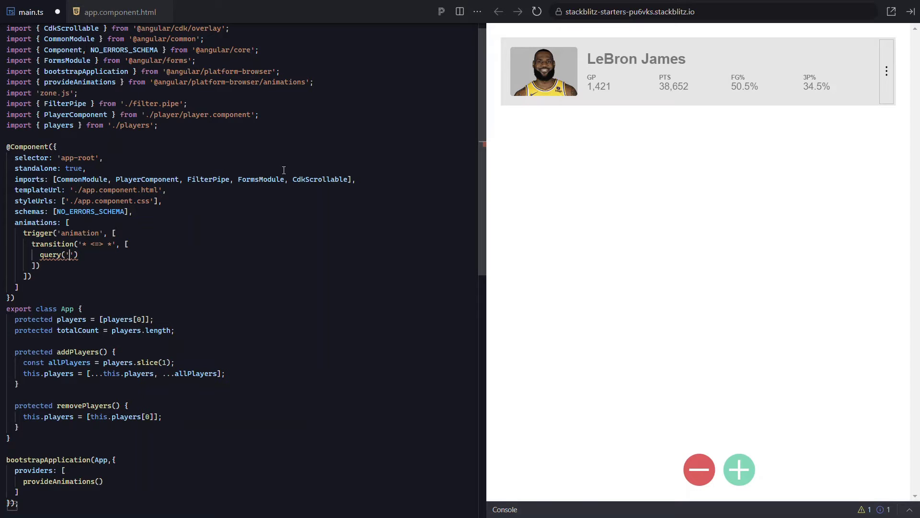
pyautogui.write(':enter')
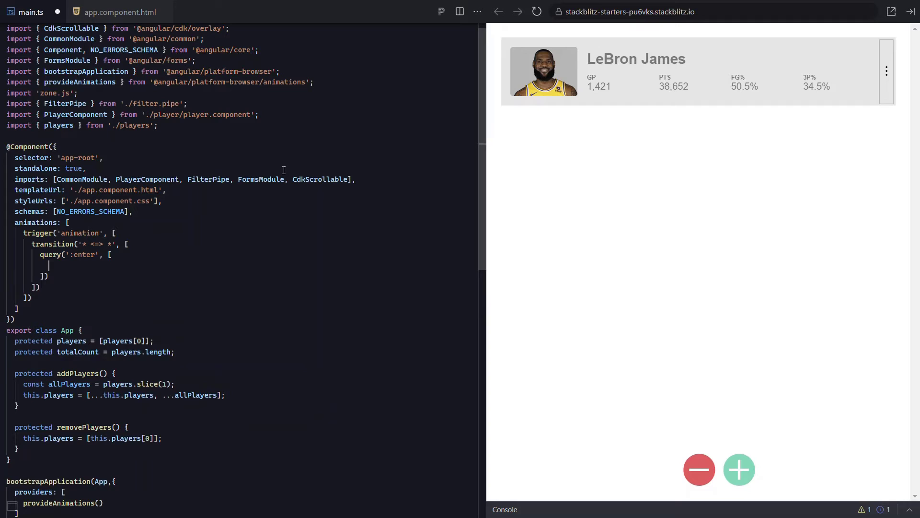
pyautogui.write('st')
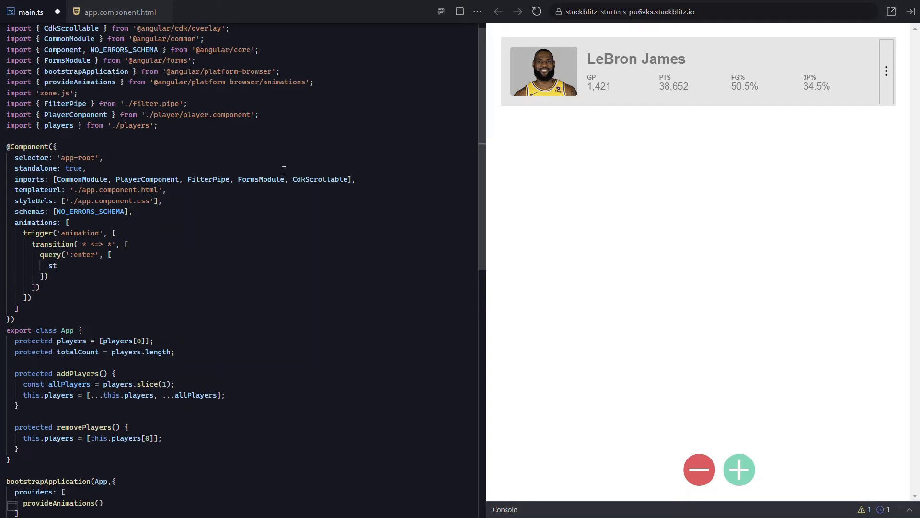
pyautogui.write("yle({opacity: 0, transform: '")
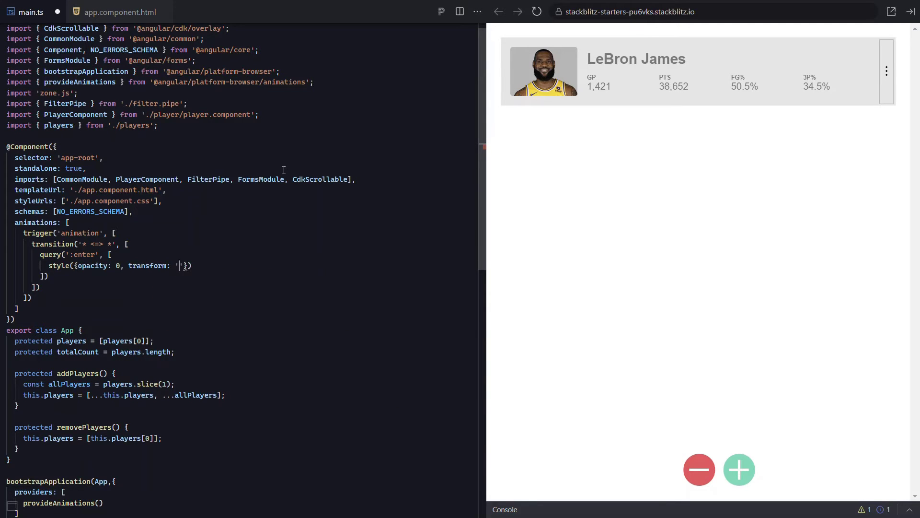
pyautogui.write('scale(0.7')
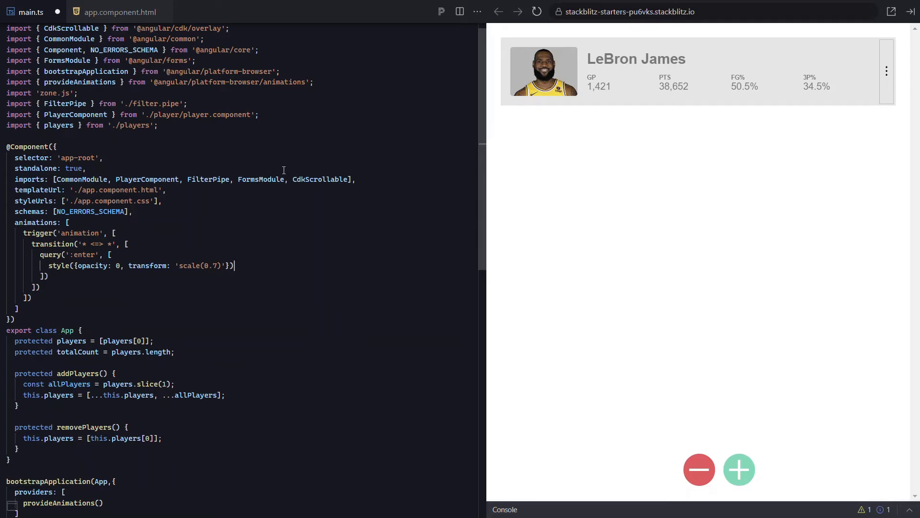
pyautogui.write(',')
pyautogui.write("animate('500")
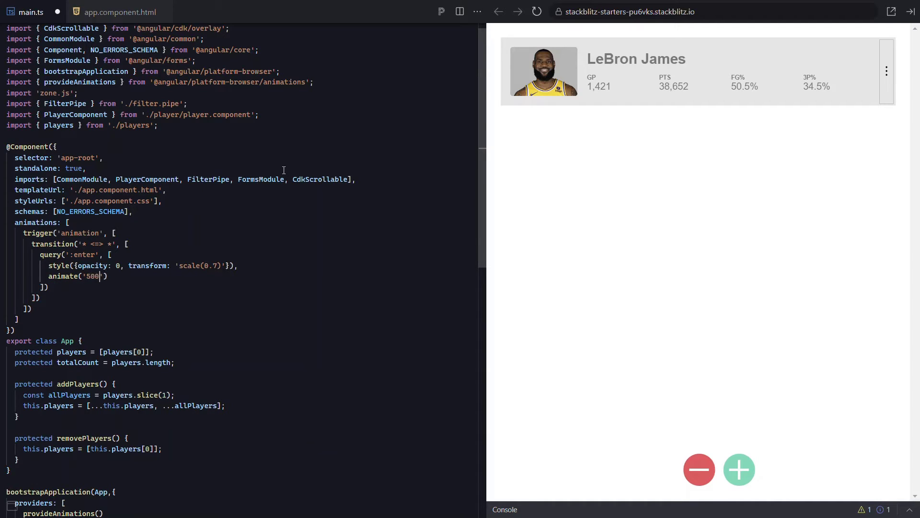
# - Animate the entering players over 500ms ease-in to opacity 1 and scale(1)
pyautogui.write('ms')
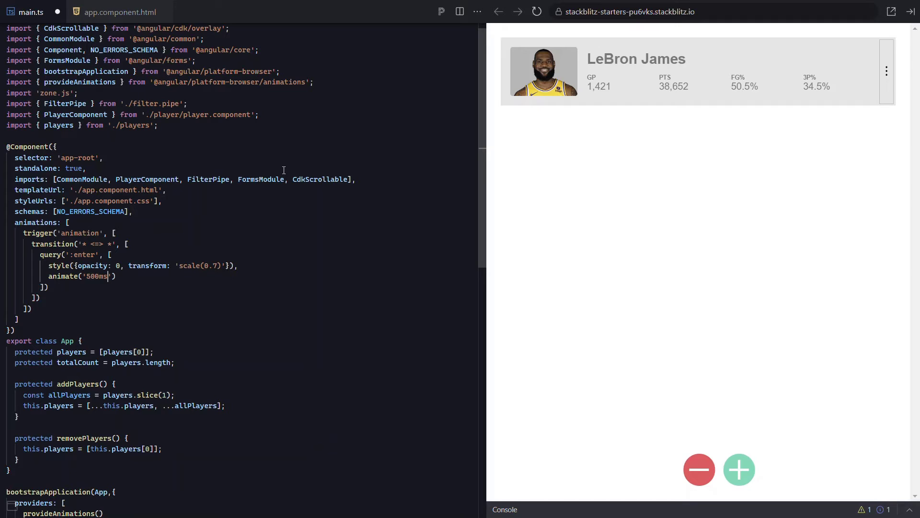
pyautogui.write('ease-in')
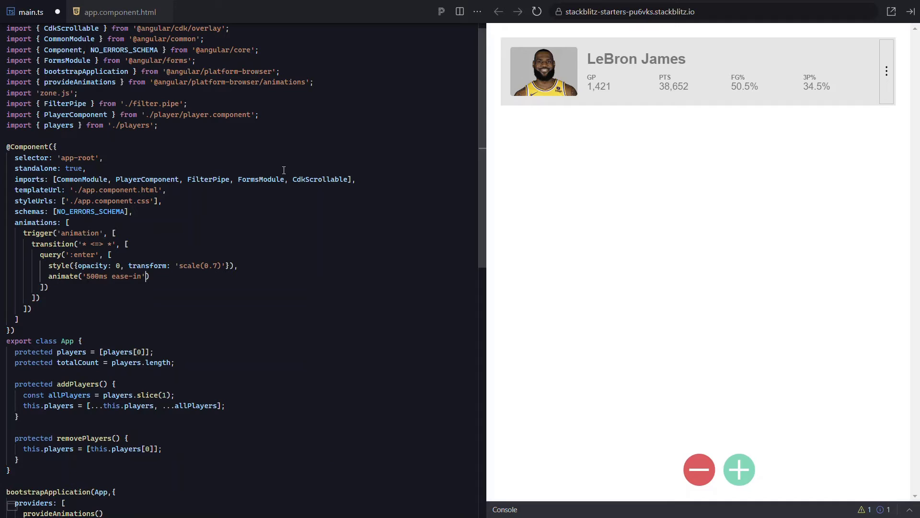
pyautogui.write(', s')
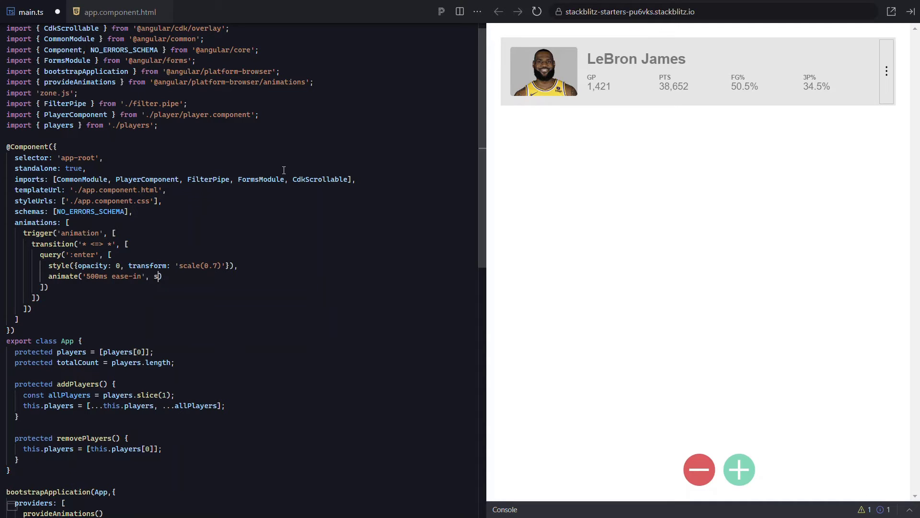
pyautogui.write('tyle()')
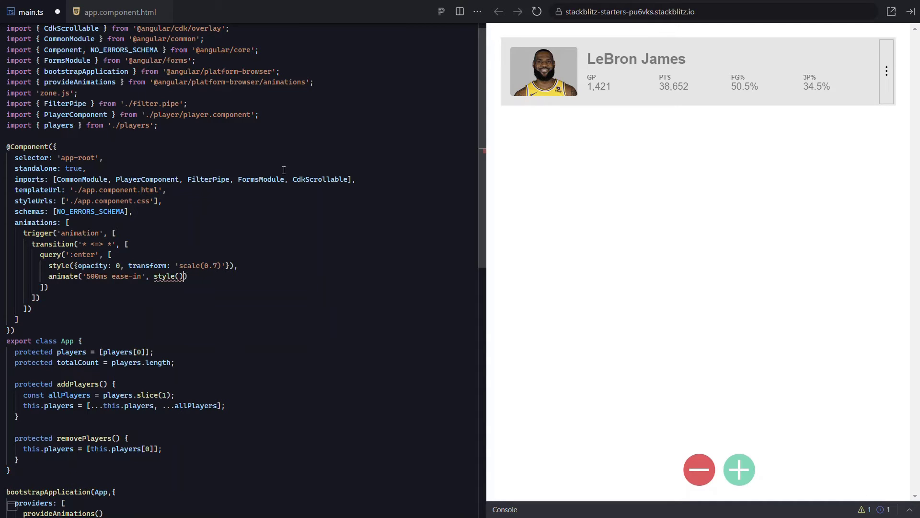
pyautogui.write('{')
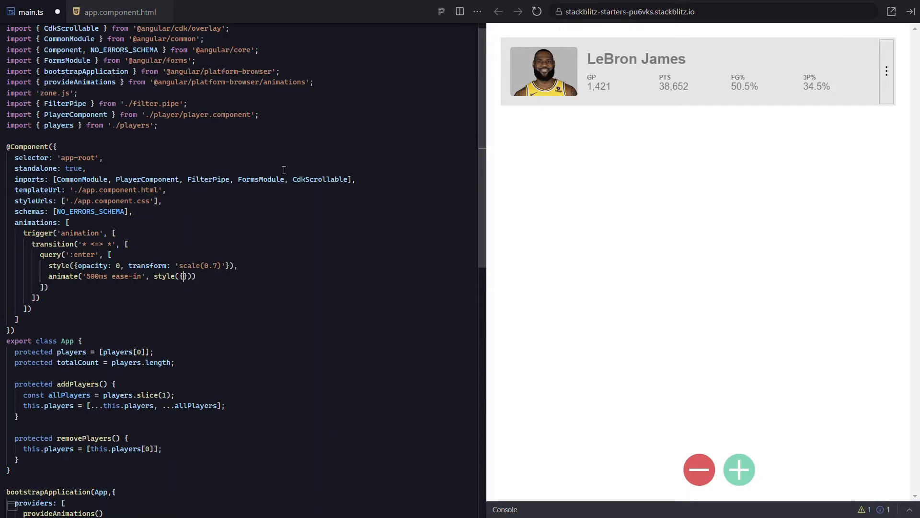
pyautogui.write('opacity: 1')
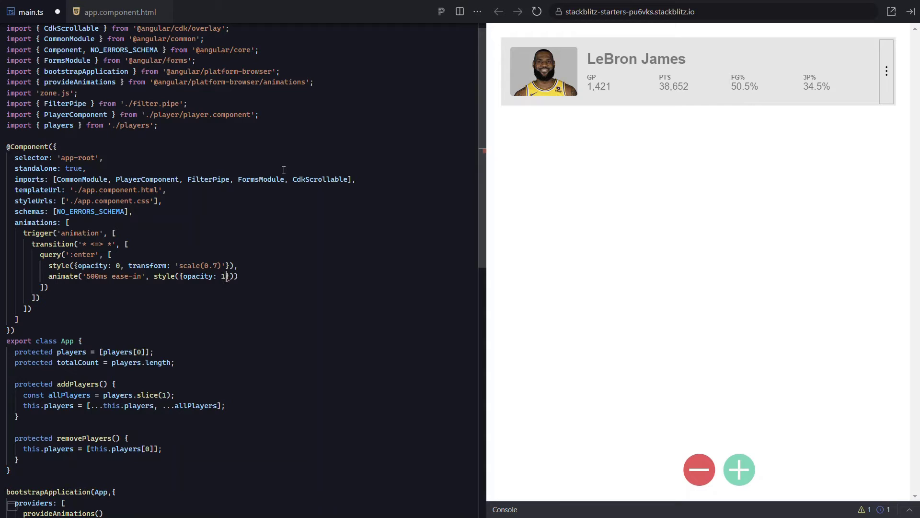
pyautogui.write("transform: 'scale(")
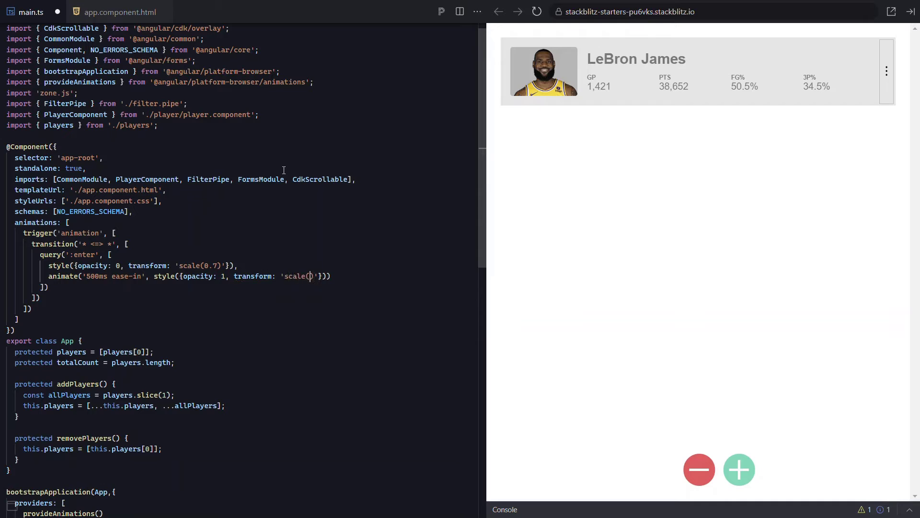
pyautogui.write('1')
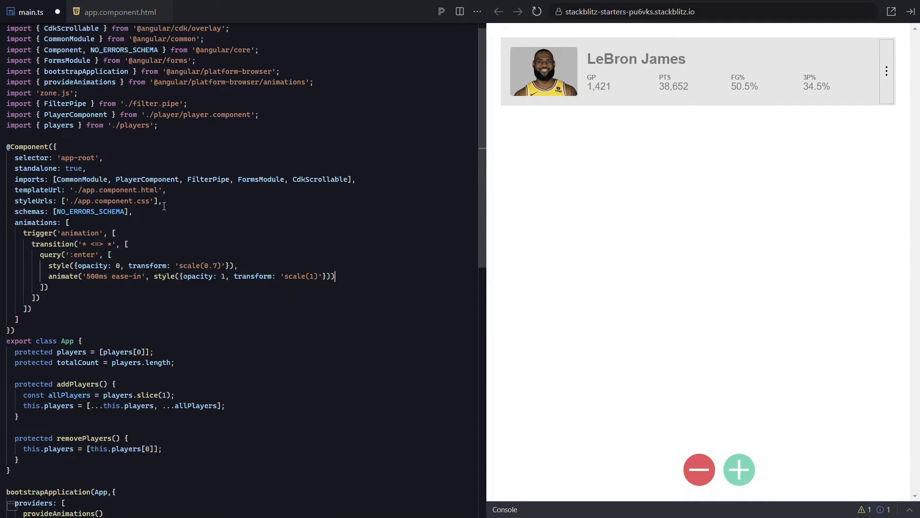
pyautogui.doubleClick(80, 232)
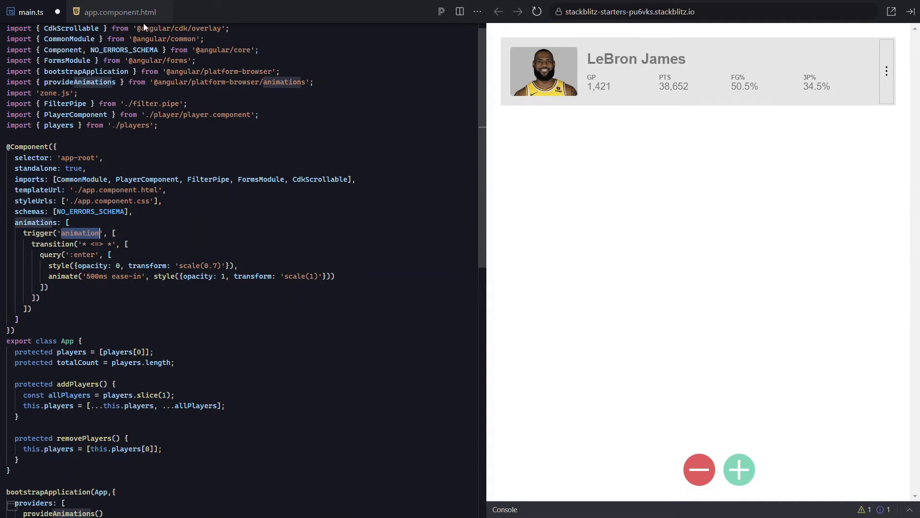
pyautogui.click(120, 11)
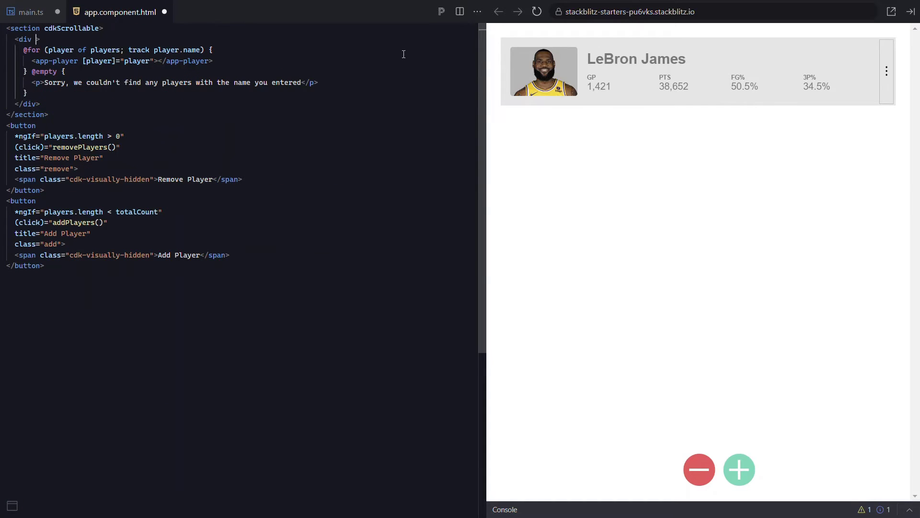
pyautogui.write('[@animation]="p')
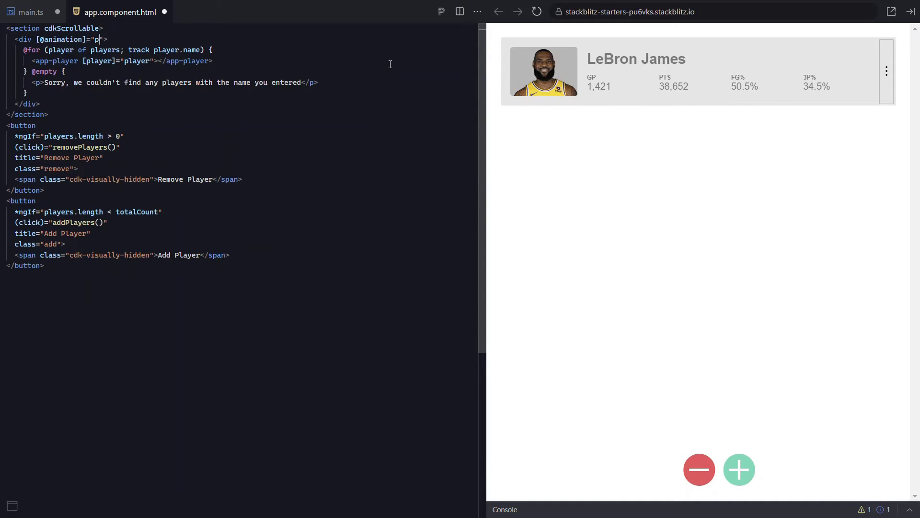
pyautogui.write('layers')
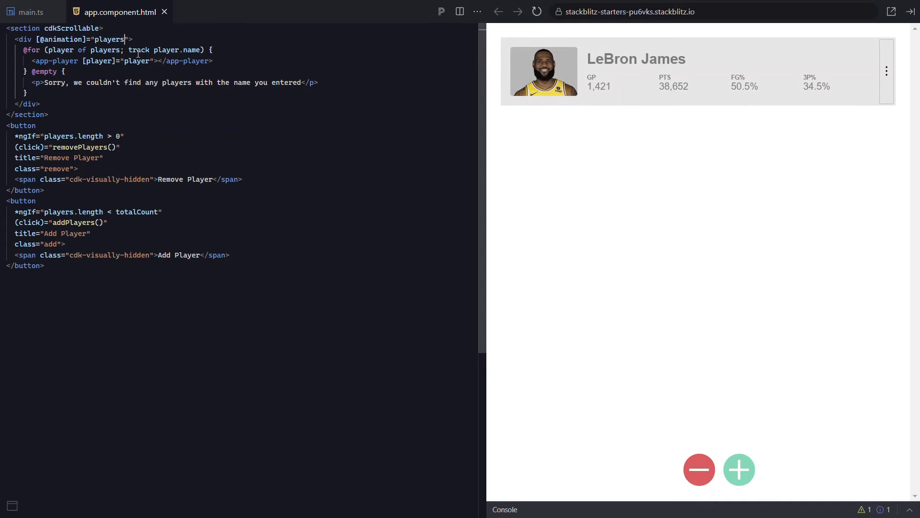
pyautogui.moveTo(739, 455)
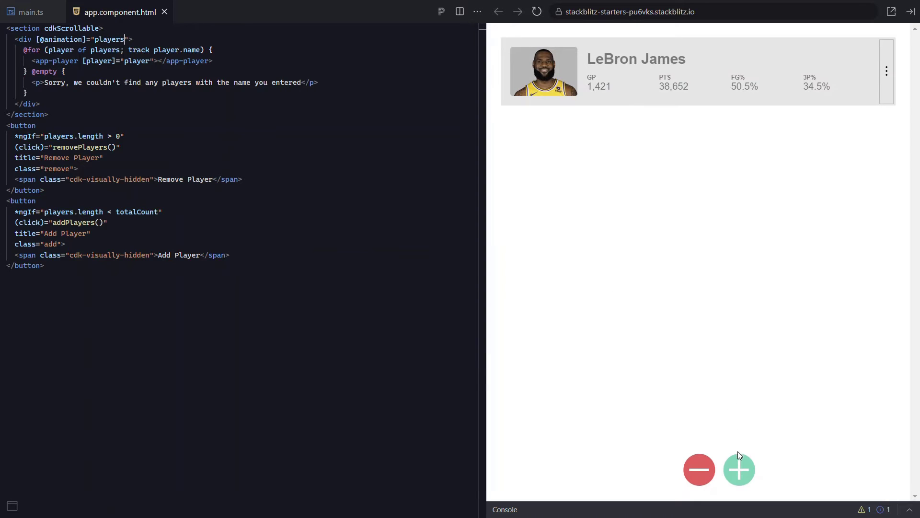
# - Add and remove players in the preview to watch the enter animation
pyautogui.click(739, 469)
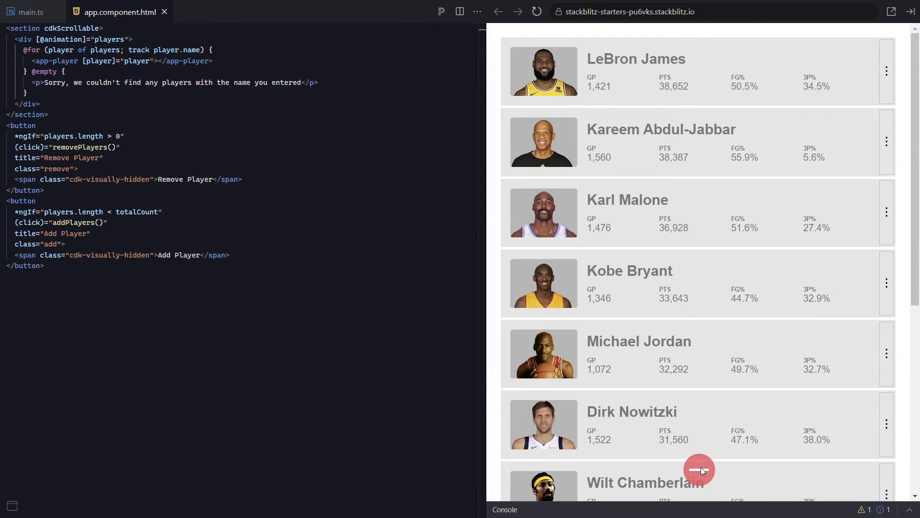
pyautogui.click(699, 470)
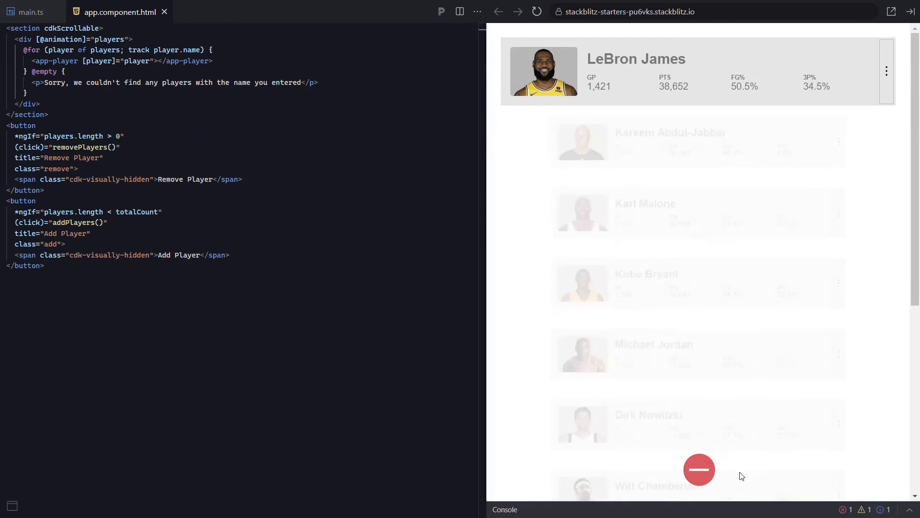
pyautogui.click(698, 469)
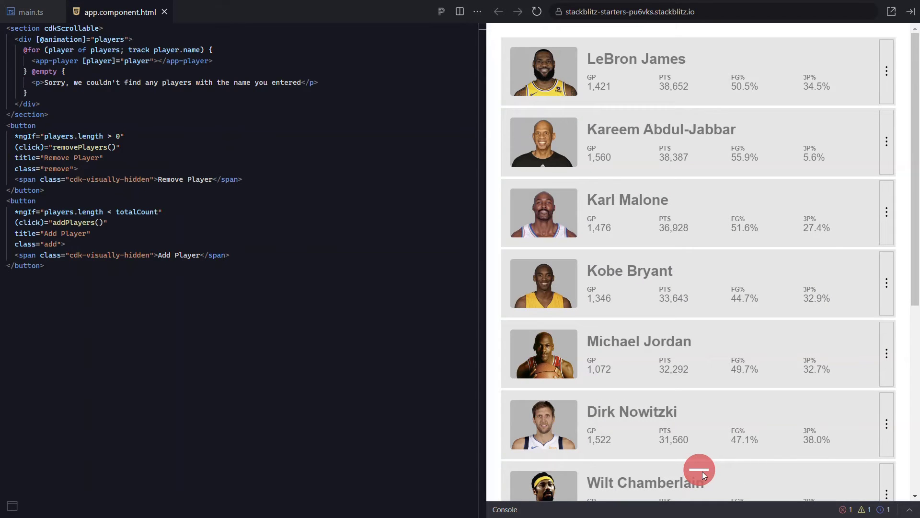
pyautogui.click(698, 469)
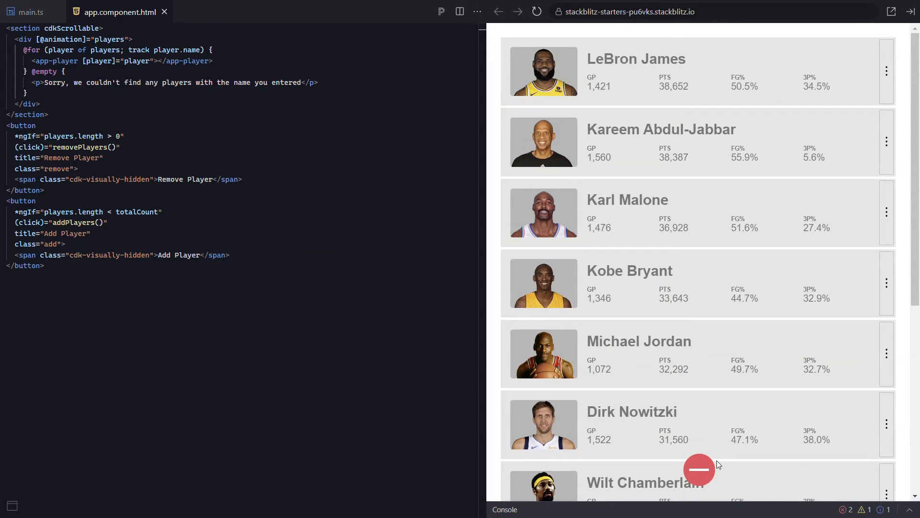
# - Add query(':leave') going from opacity 1, scale(1) to opacity 0, scale(0.7) over 500ms ease-in
pyautogui.click(29, 11)
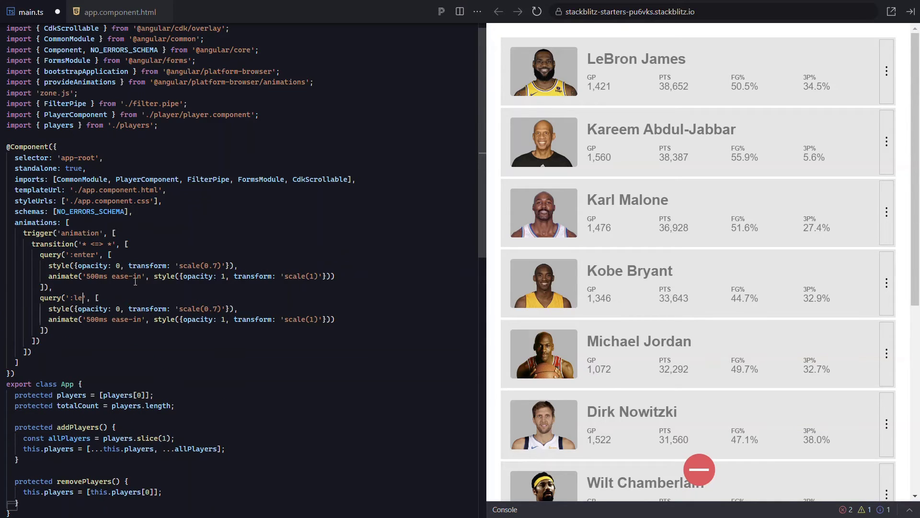
pyautogui.write('ave')
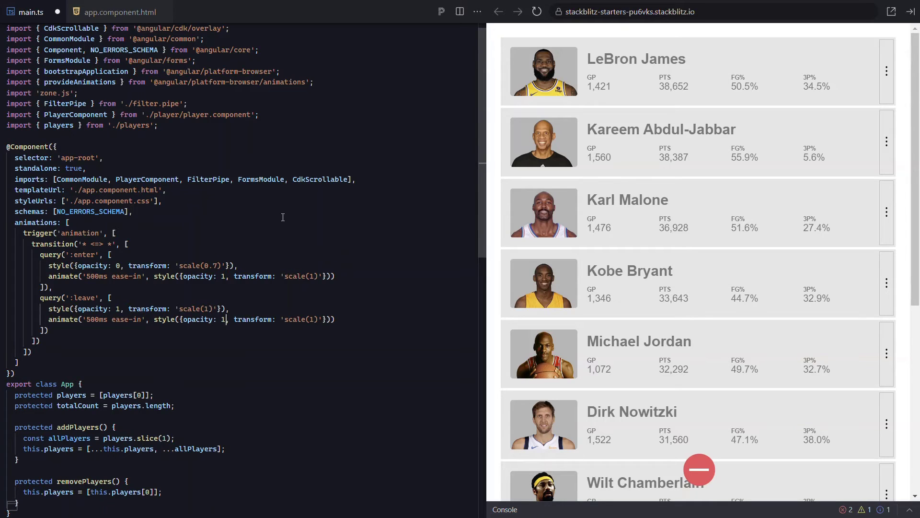
pyautogui.write('0')
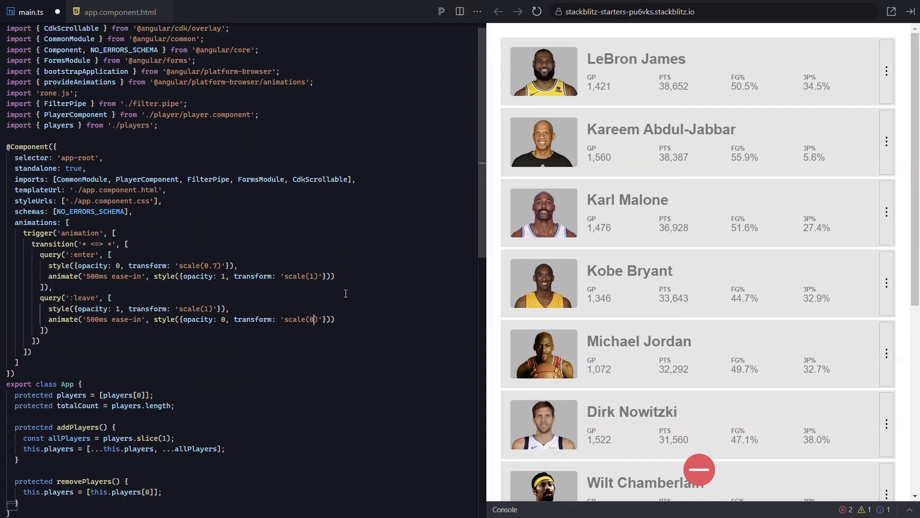
pyautogui.write('.7')
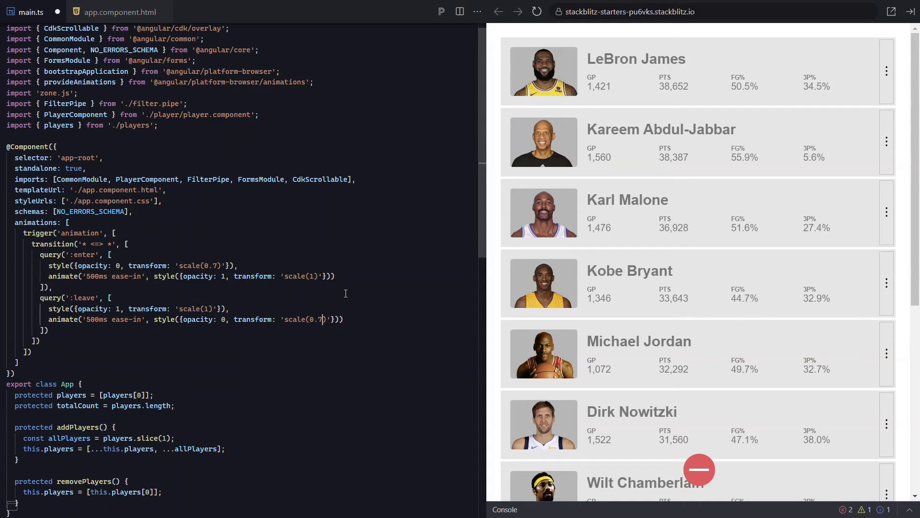
# - Add and remove players in the preview to watch enter and leave animations, leaving only LeBron James
pyautogui.click(699, 469)
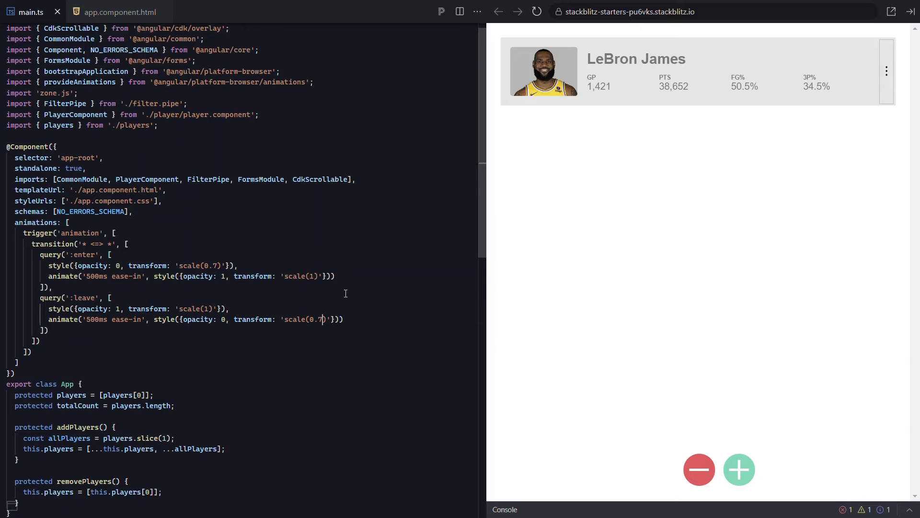
pyautogui.click(739, 469)
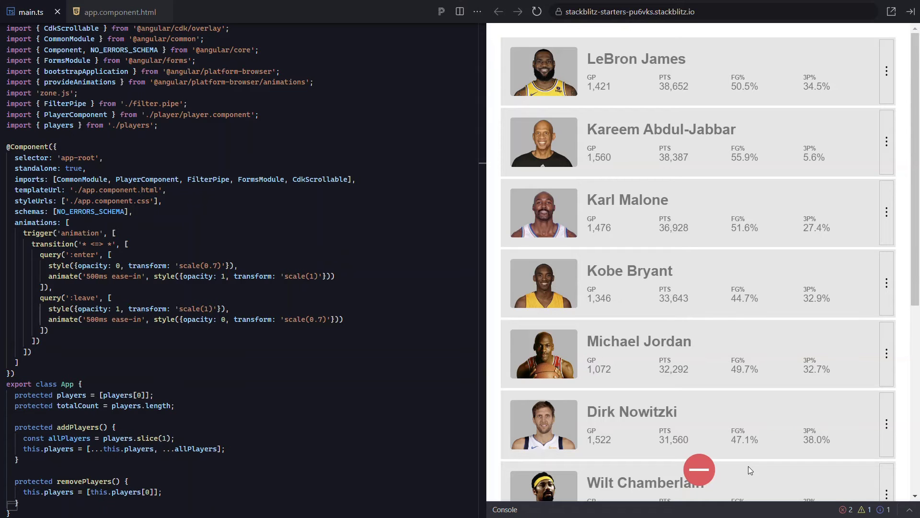
pyautogui.moveTo(698, 470)
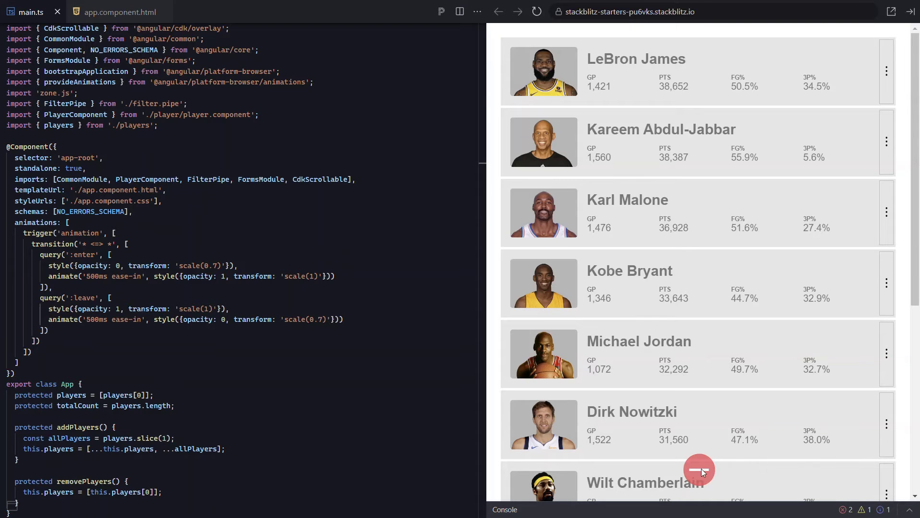
pyautogui.click(698, 470)
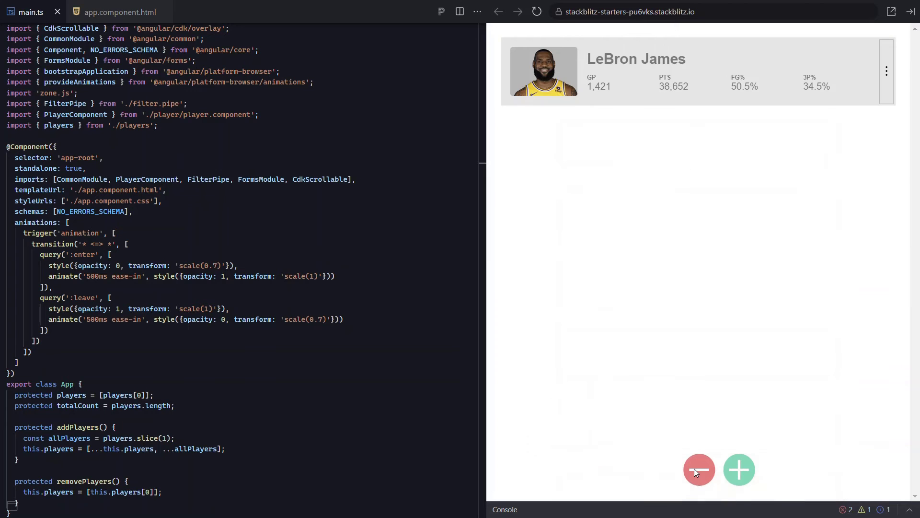
pyautogui.click(739, 468)
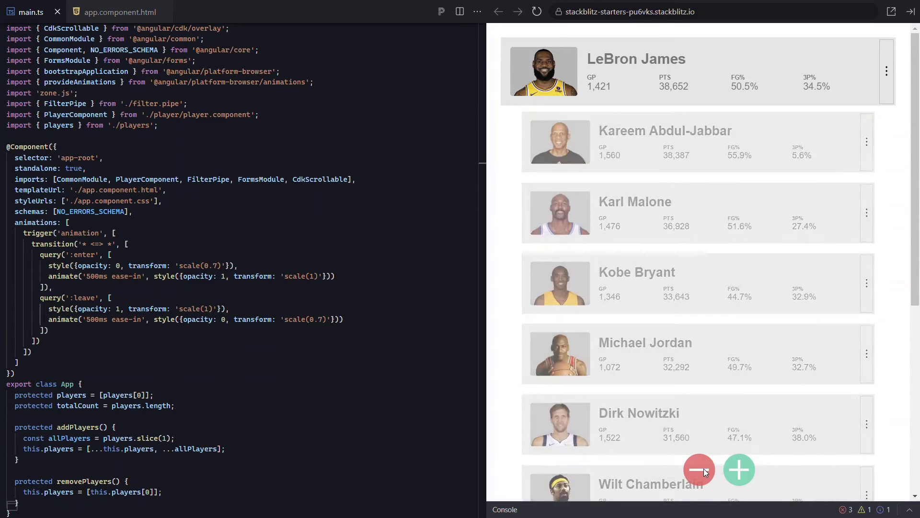
pyautogui.click(698, 469)
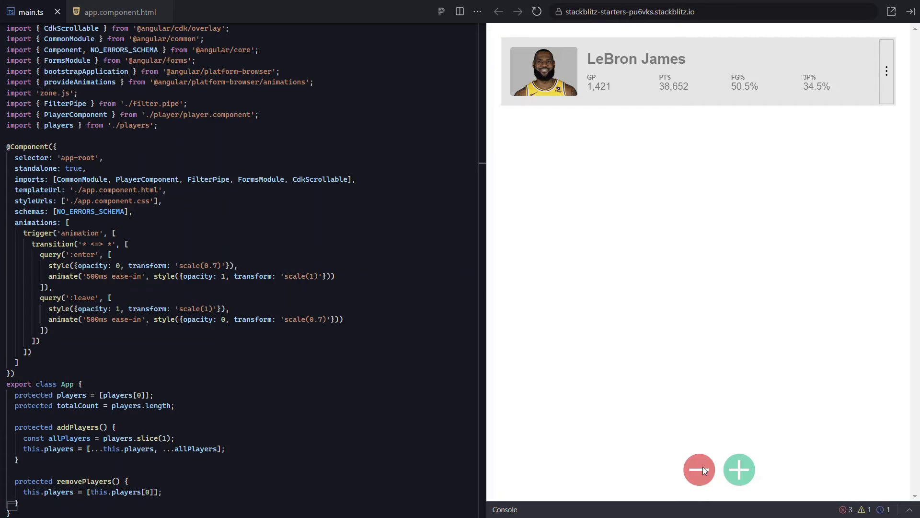
pyautogui.moveTo(686, 433)
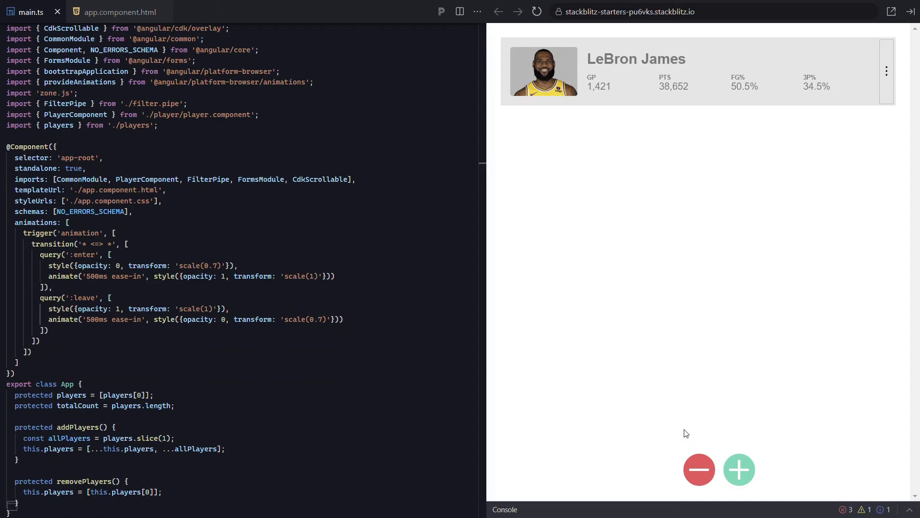
# - Show the console's zero-element query errors and select the suggested { optional: true } setting
pyautogui.click(503, 509)
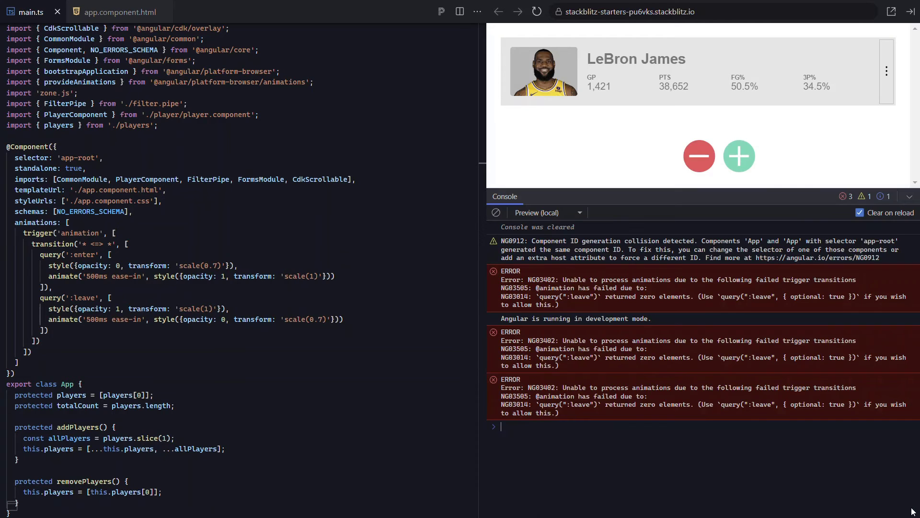
pyautogui.moveTo(852, 500)
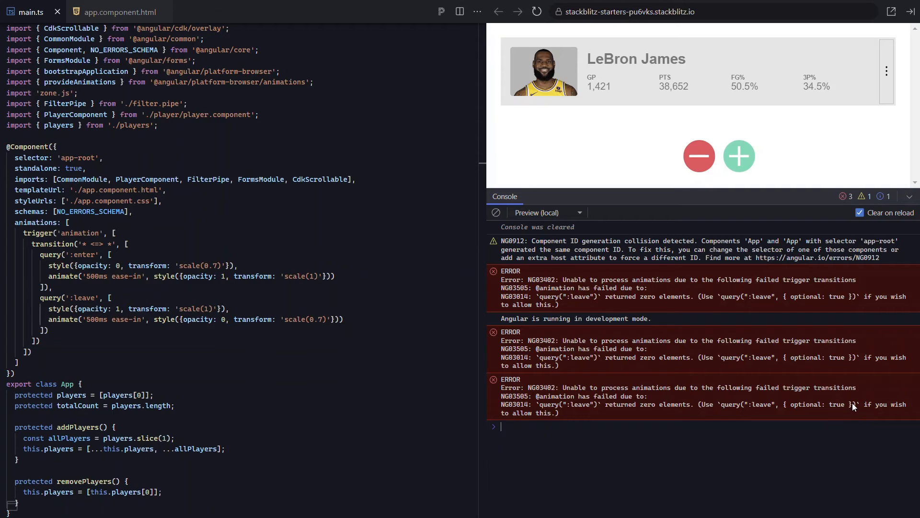
pyautogui.doubleClick(818, 405)
pyautogui.write(', { optional: true }')
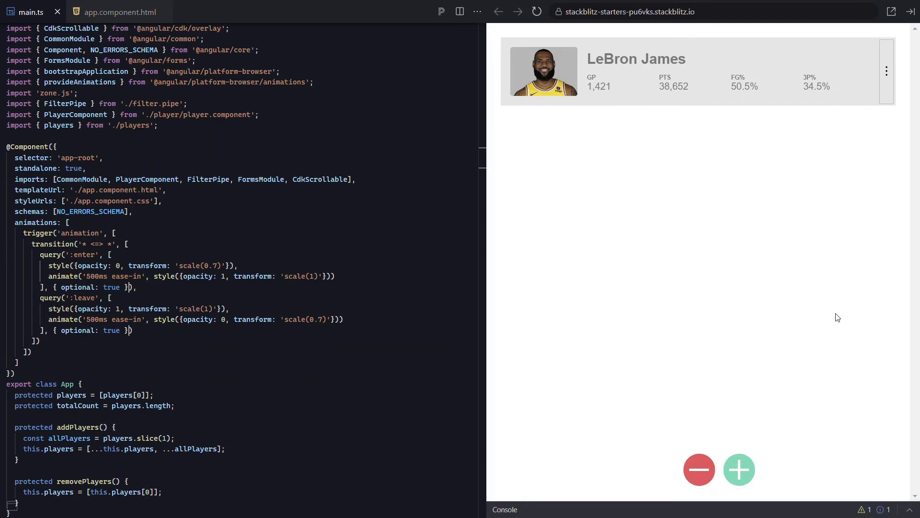
pyautogui.click(739, 468)
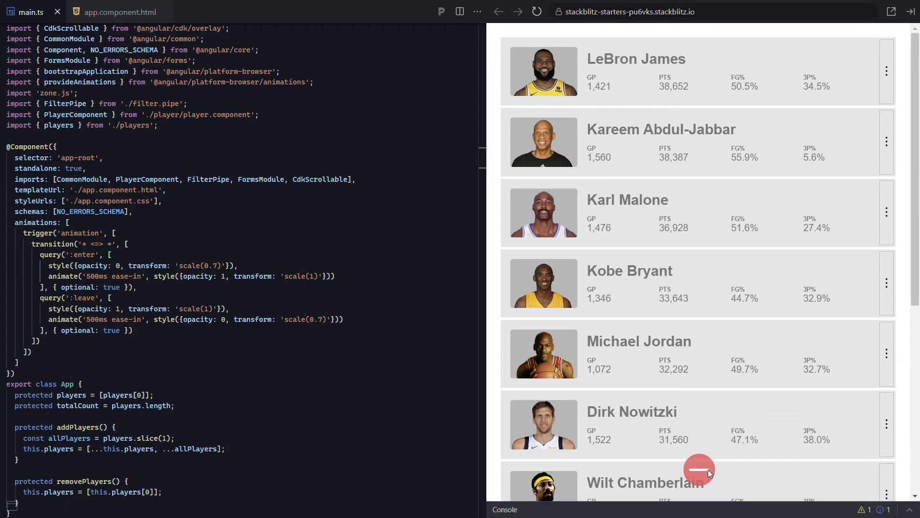
pyautogui.click(698, 469)
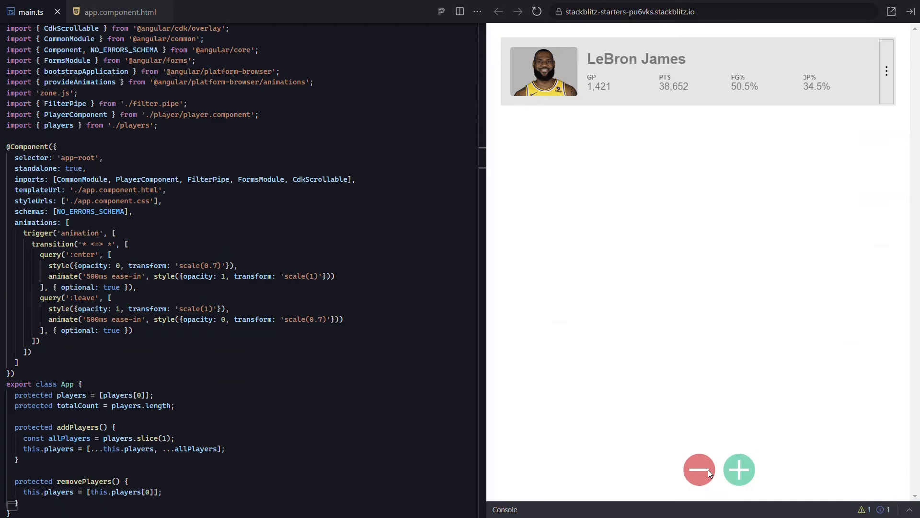
pyautogui.click(739, 468)
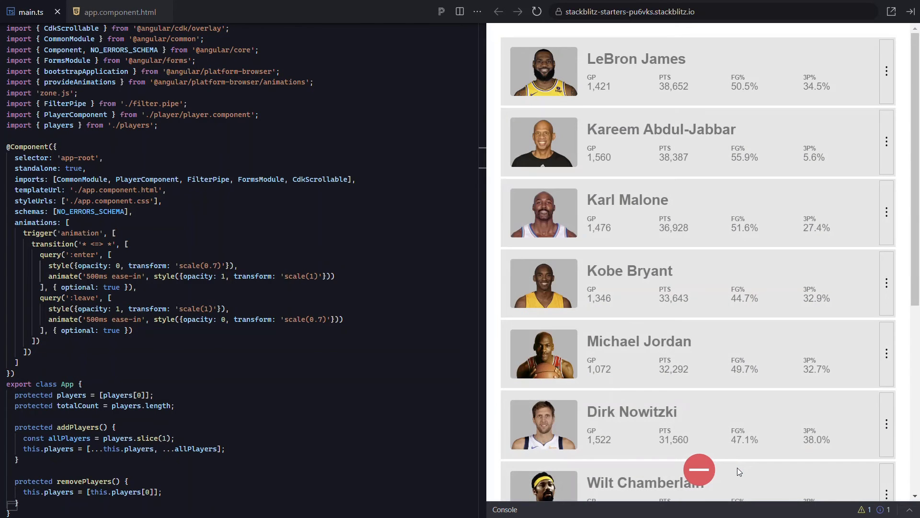
pyautogui.click(698, 469)
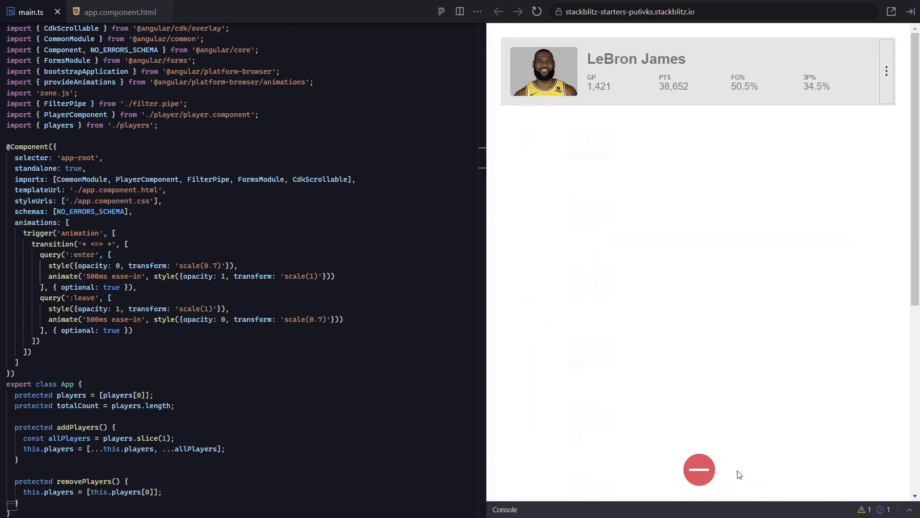
pyautogui.click(698, 470)
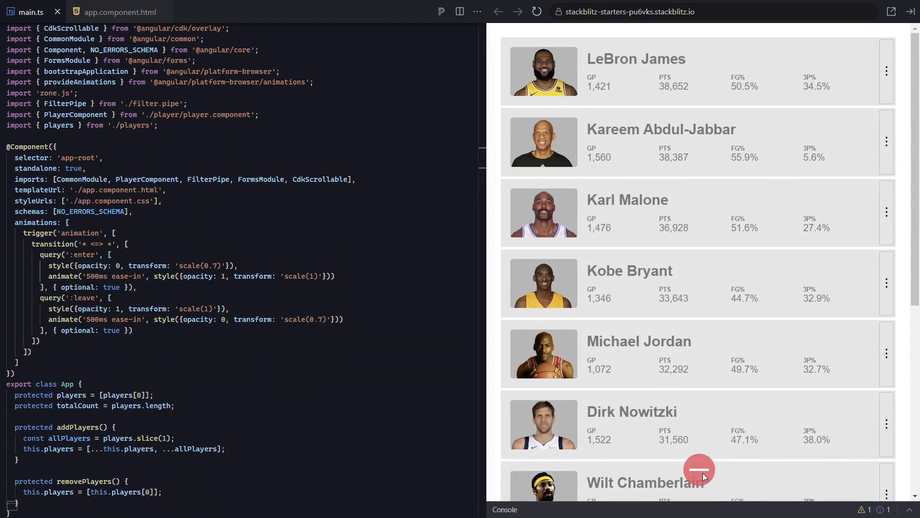
pyautogui.click(699, 469)
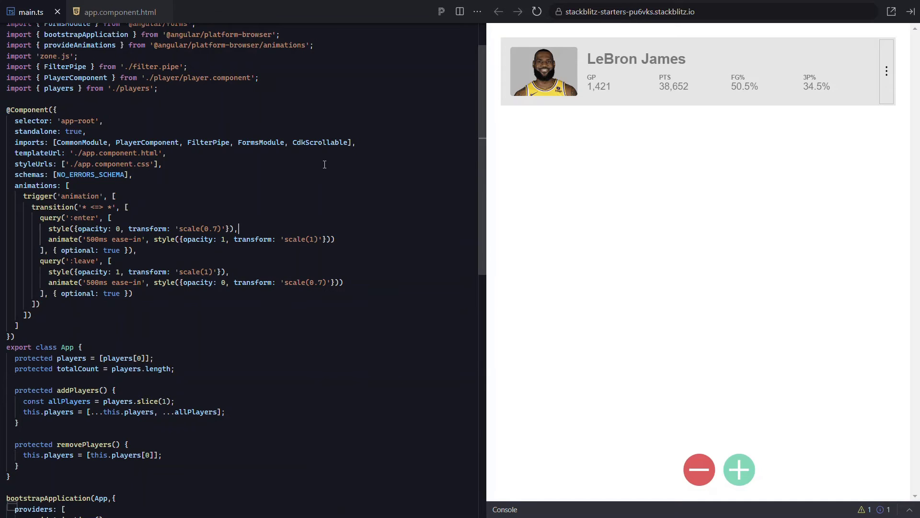
# - Wrap the :enter animate step in stagger(100, [...]) and test adding and removing players
pyautogui.write('sta')
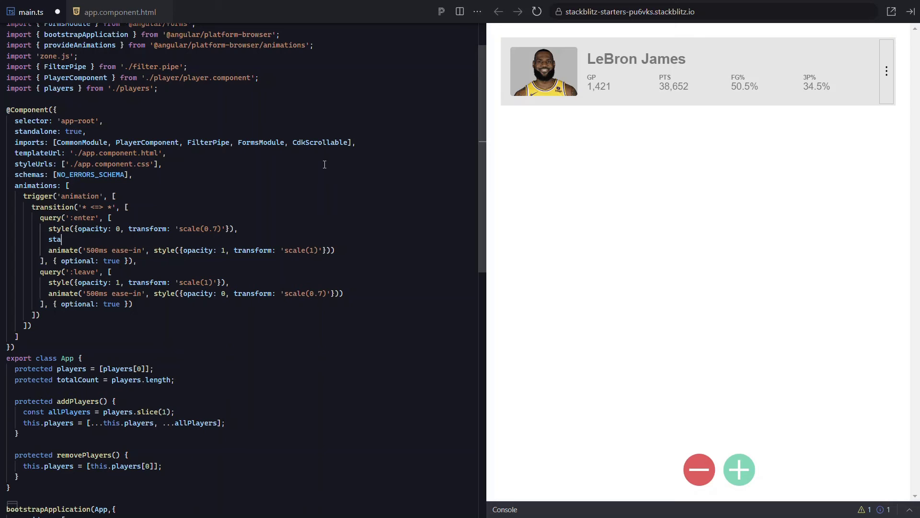
pyautogui.write('gger')
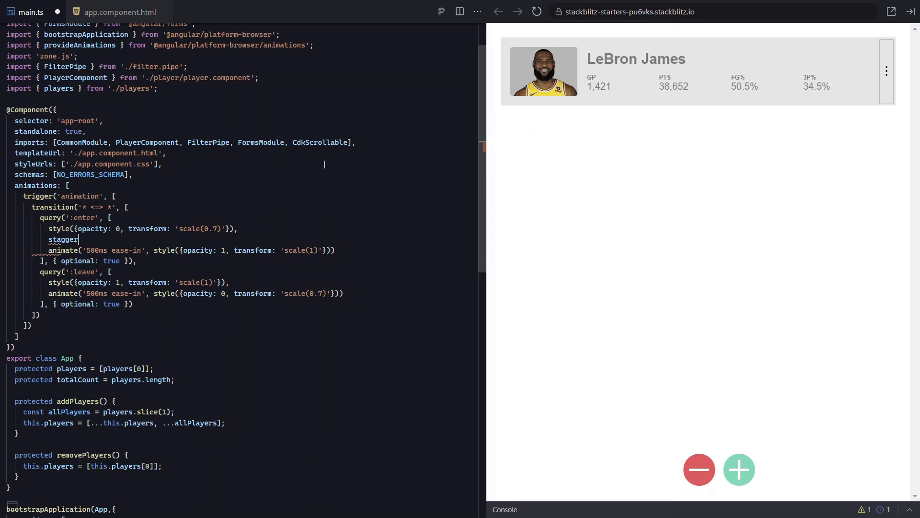
pyautogui.write('()')
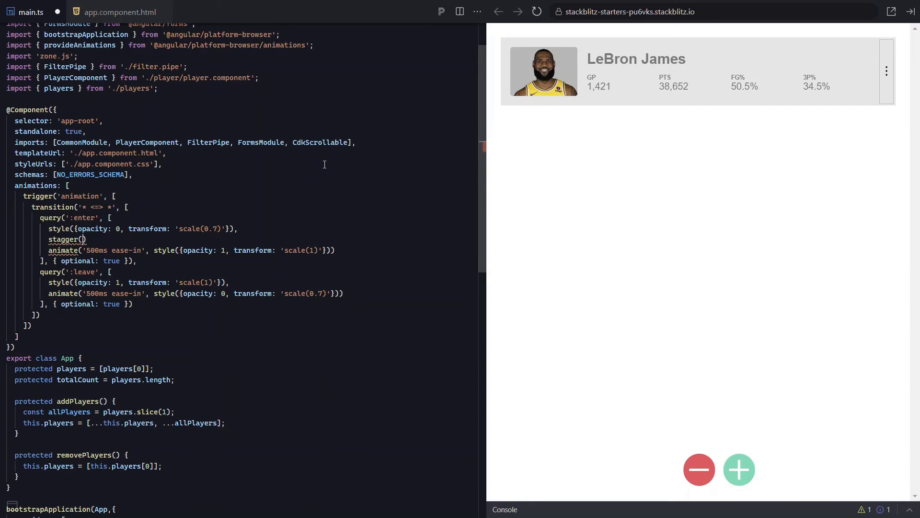
pyautogui.write('100, [')
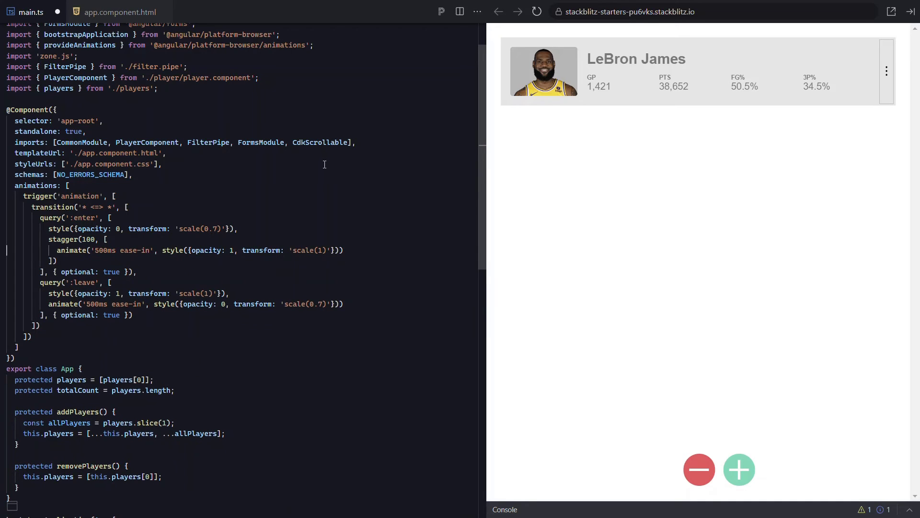
pyautogui.moveTo(720, 402)
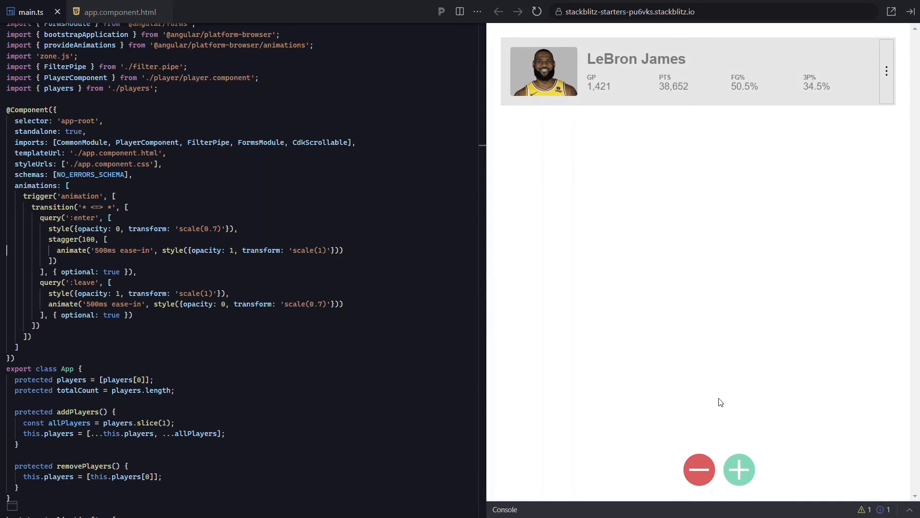
pyautogui.click(739, 469)
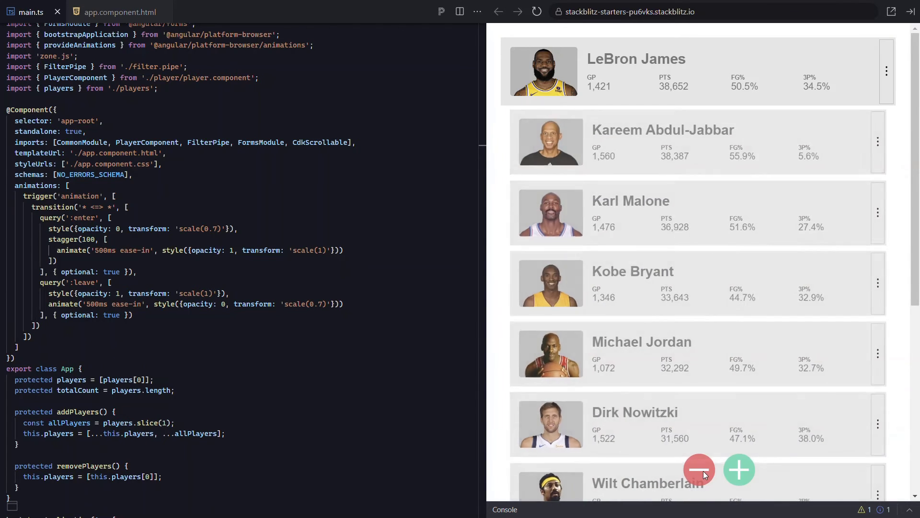
pyautogui.click(699, 469)
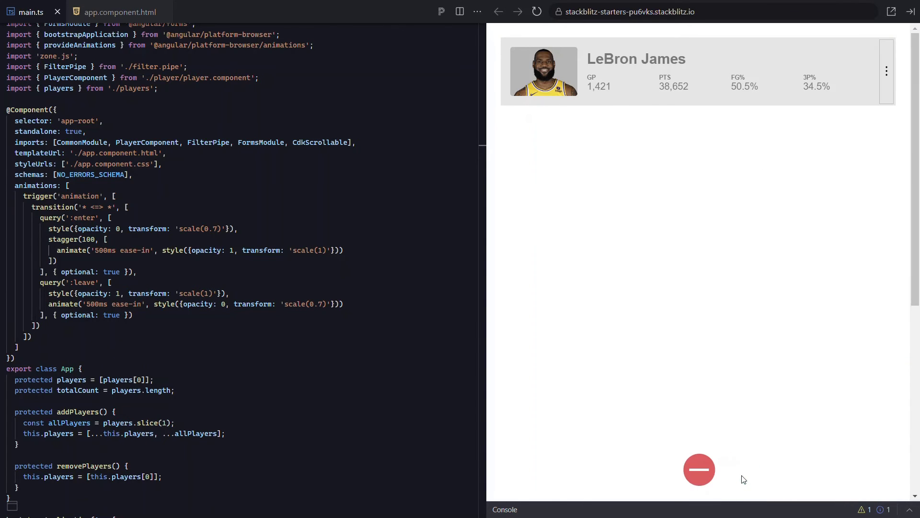
# - Wrap the :leave animate step in stagger(100, [...]) and save main.ts
pyautogui.click(699, 468)
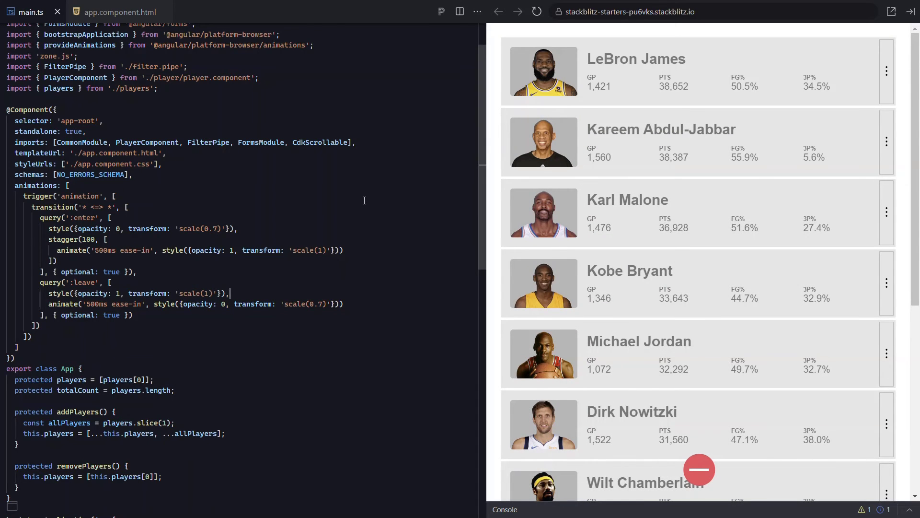
pyautogui.write('stagger(')
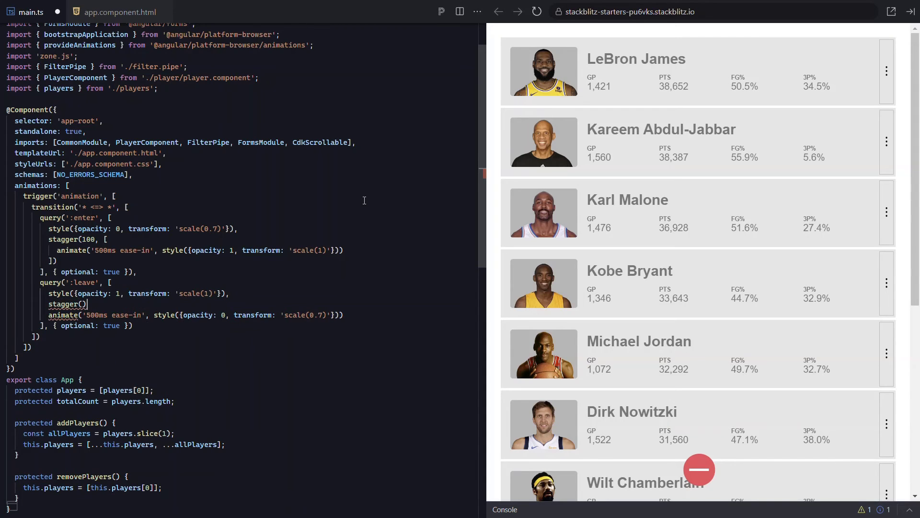
pyautogui.write('100')
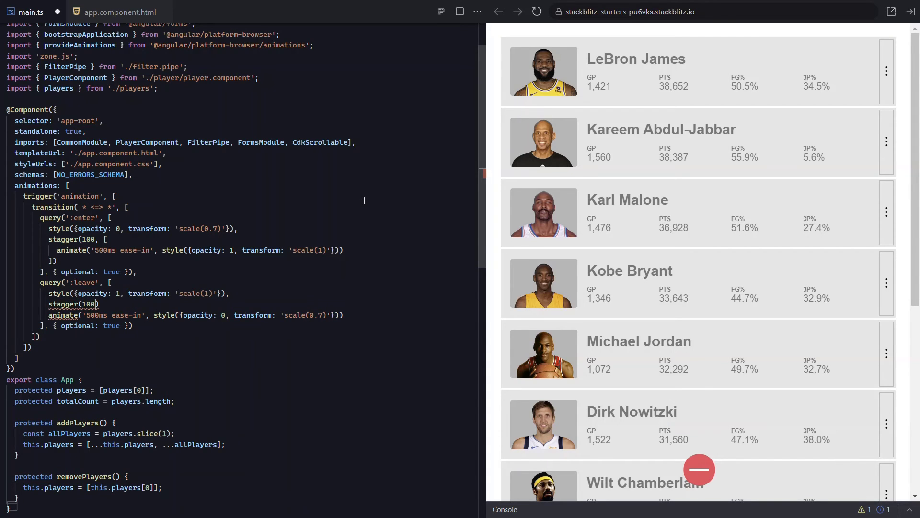
pyautogui.write(', [')
pyautogui.press('enter')
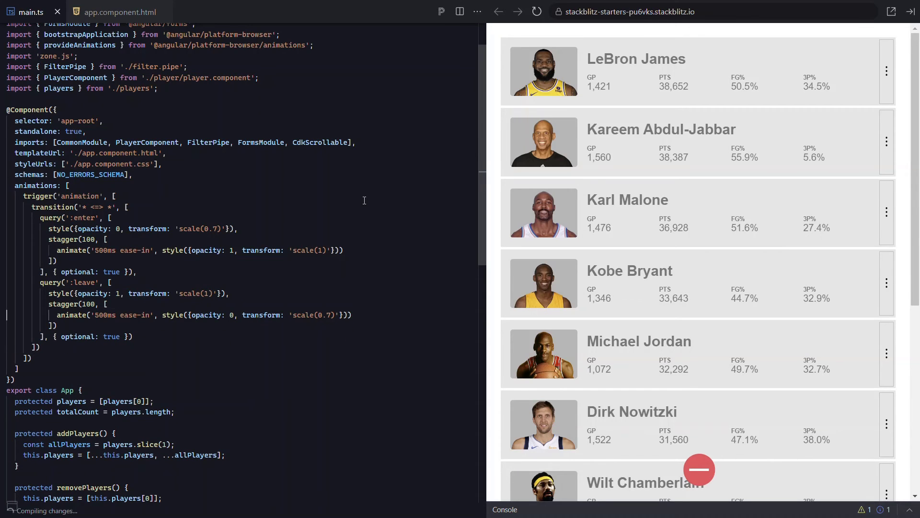
# - Add and remove players several times to watch the staggered exit animation
pyautogui.click(699, 469)
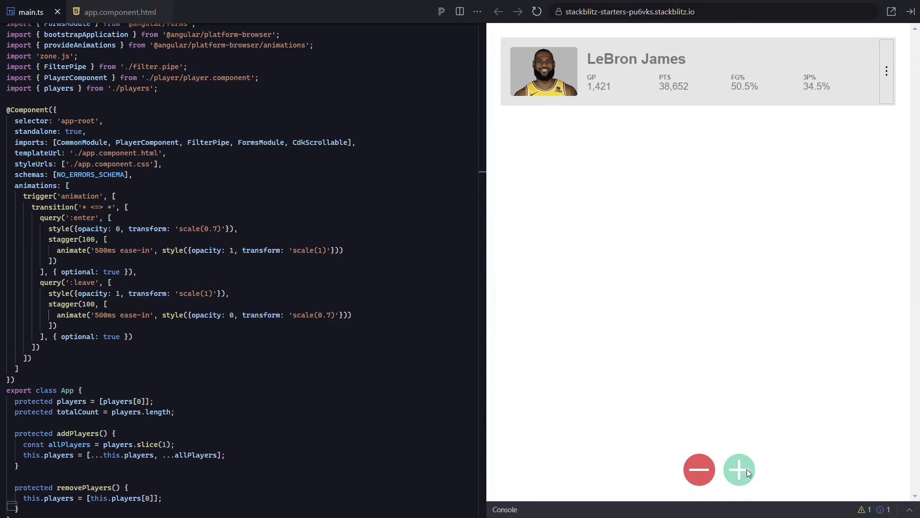
pyautogui.click(738, 469)
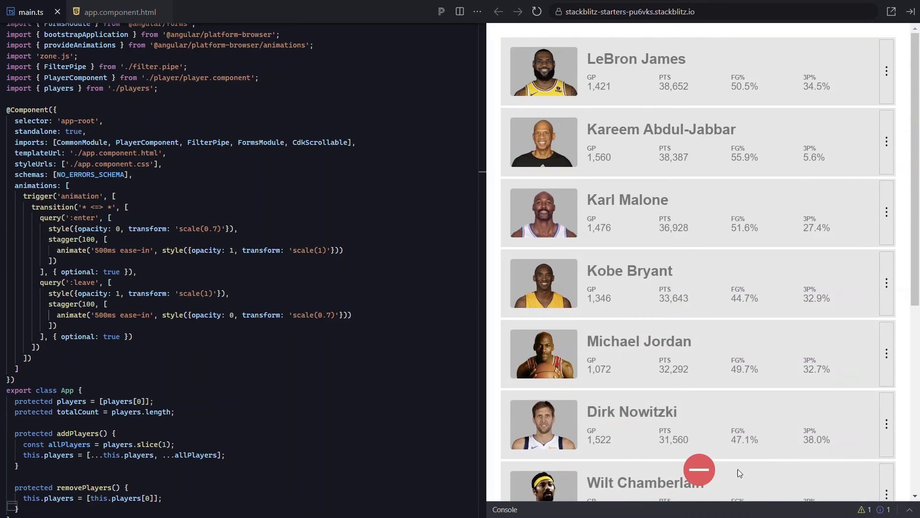
pyautogui.click(699, 468)
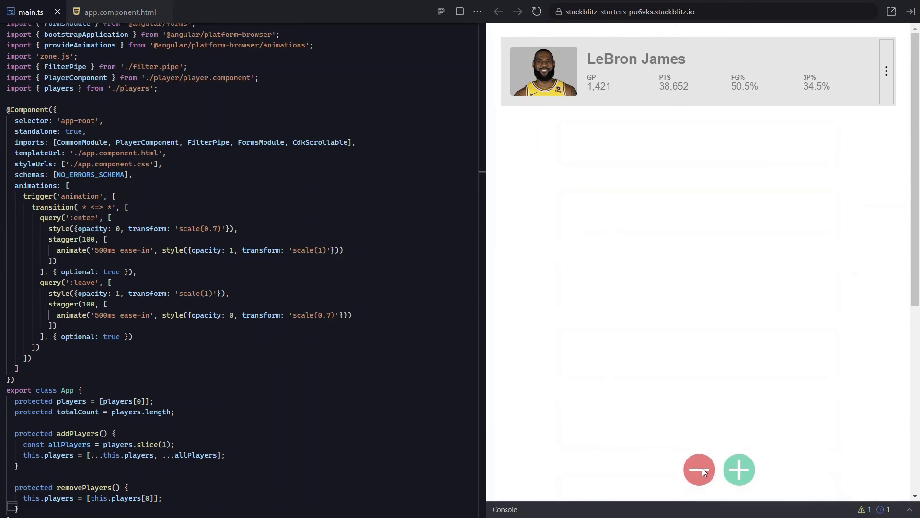
pyautogui.click(738, 468)
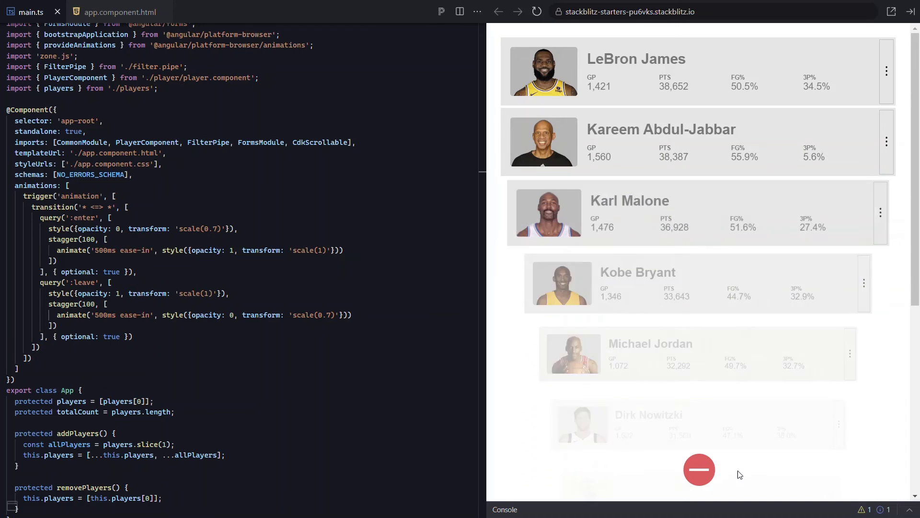
pyautogui.click(699, 469)
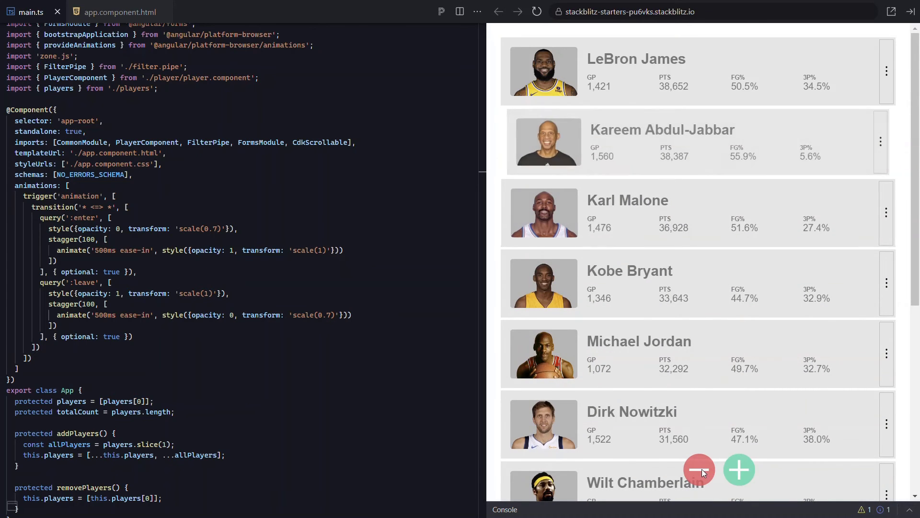
pyautogui.click(699, 468)
pyautogui.write('-')
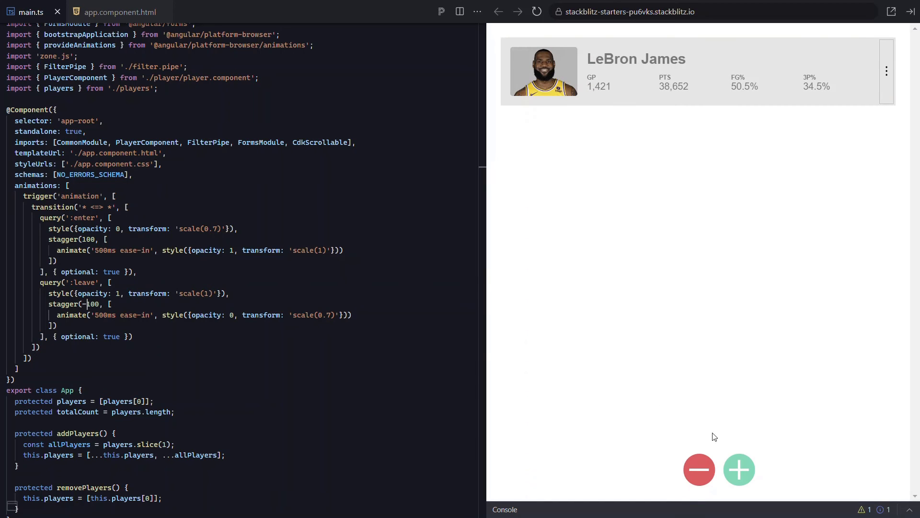
# - Add and remove players repeatedly in the preview to confirm the reversed staggered fade-out
pyautogui.click(739, 469)
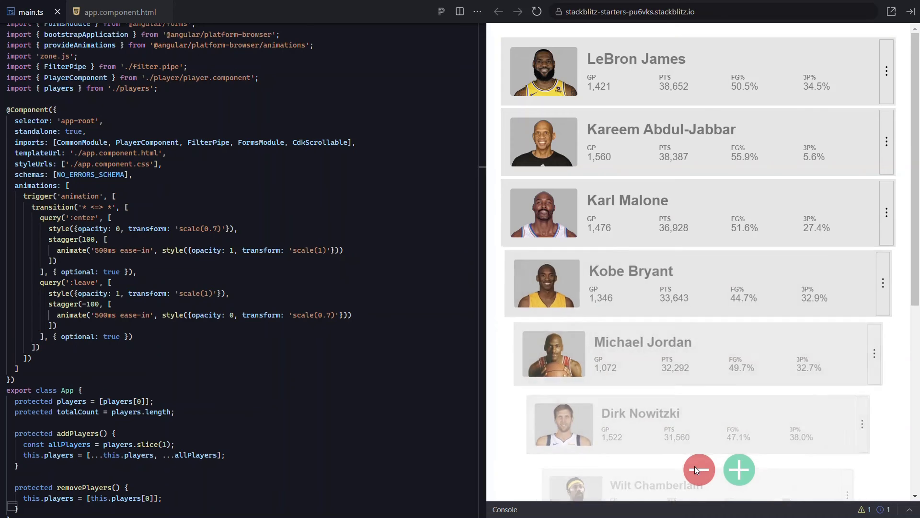
pyautogui.click(698, 469)
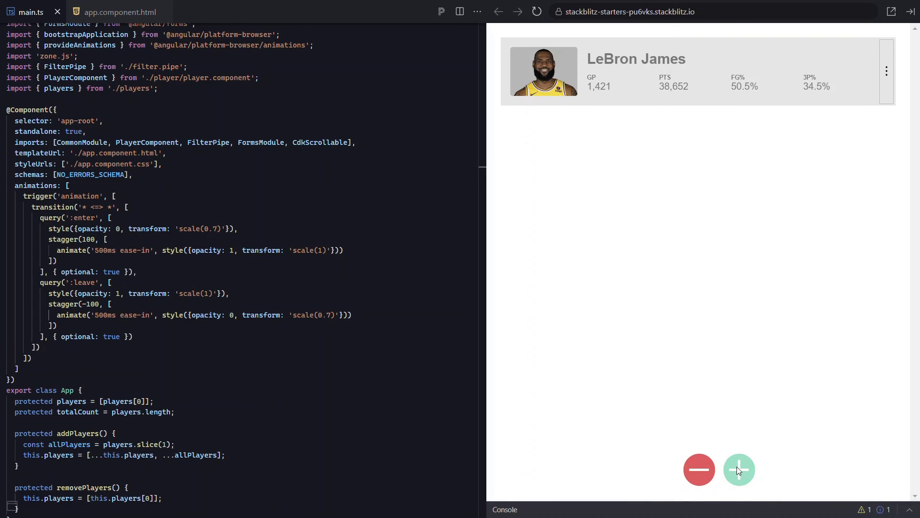
pyautogui.click(739, 470)
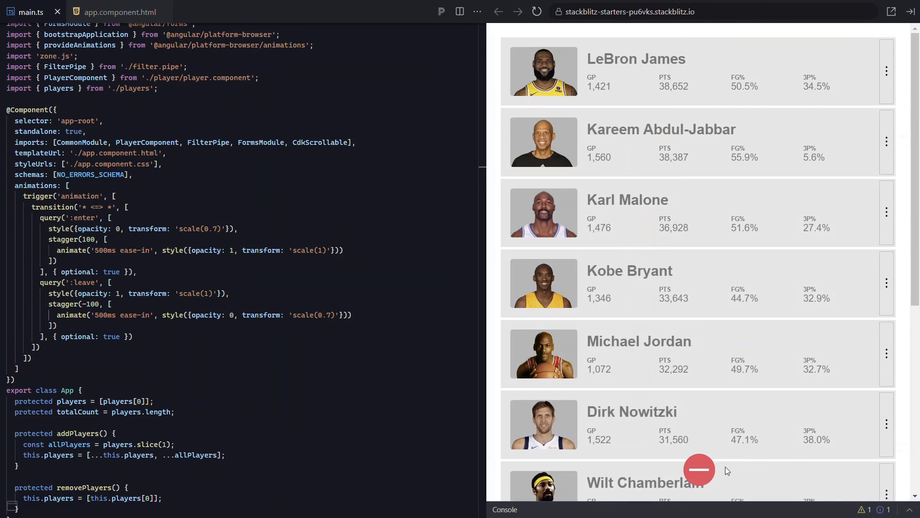
pyautogui.click(698, 470)
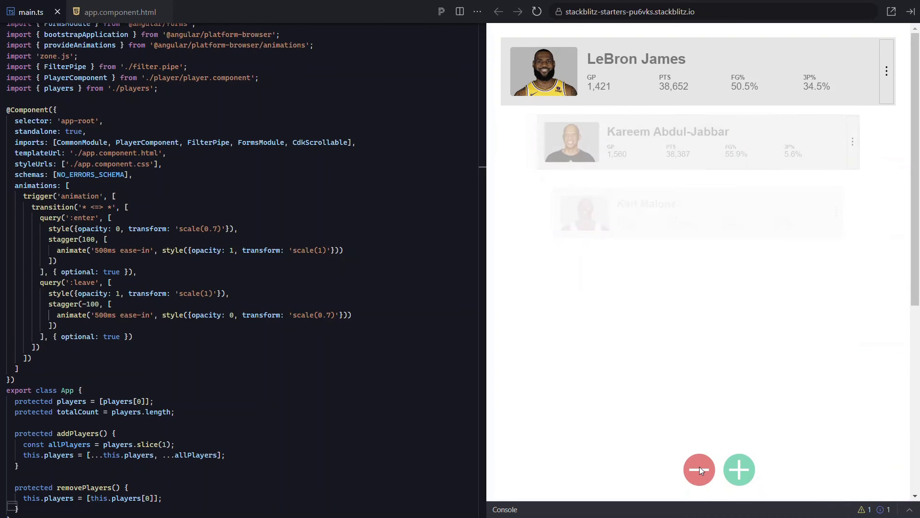
pyautogui.click(699, 469)
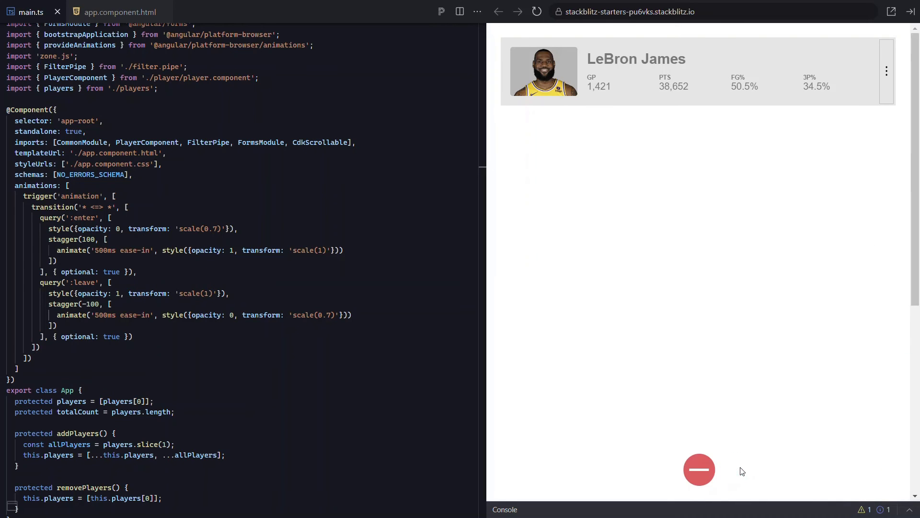
pyautogui.click(699, 469)
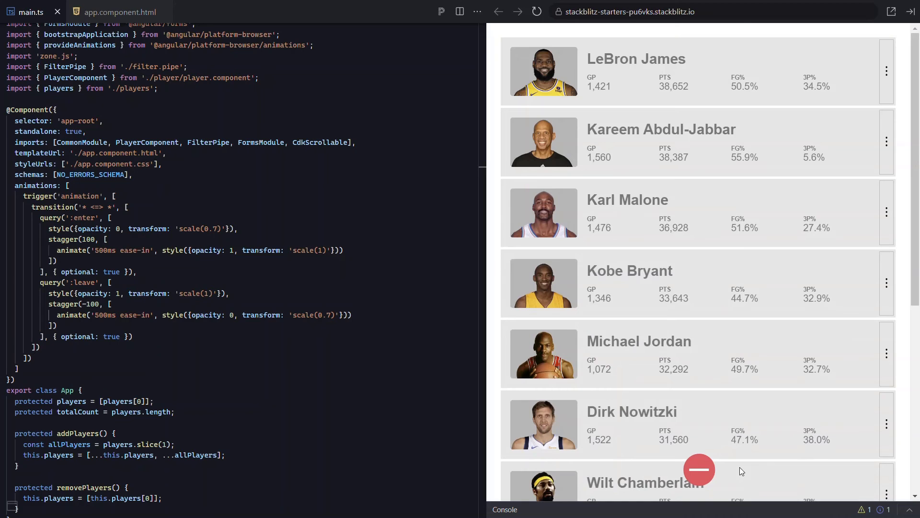
pyautogui.click(699, 469)
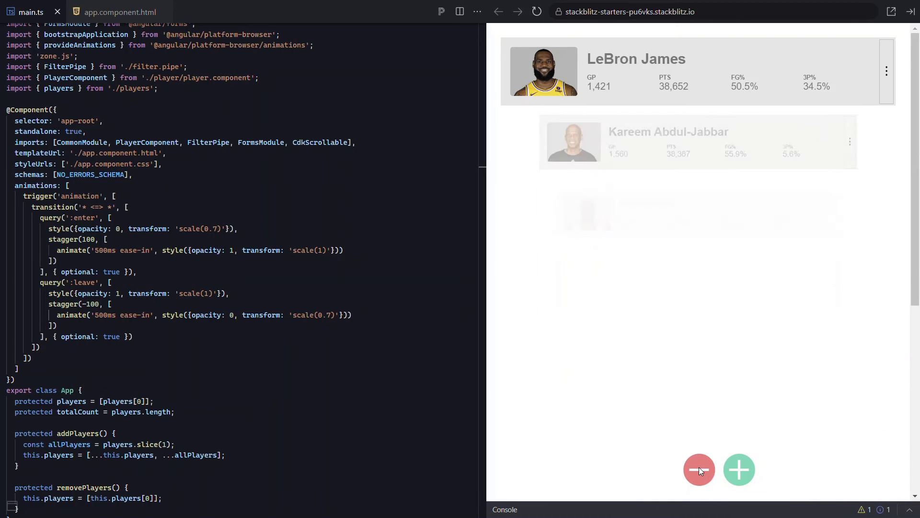
pyautogui.click(739, 469)
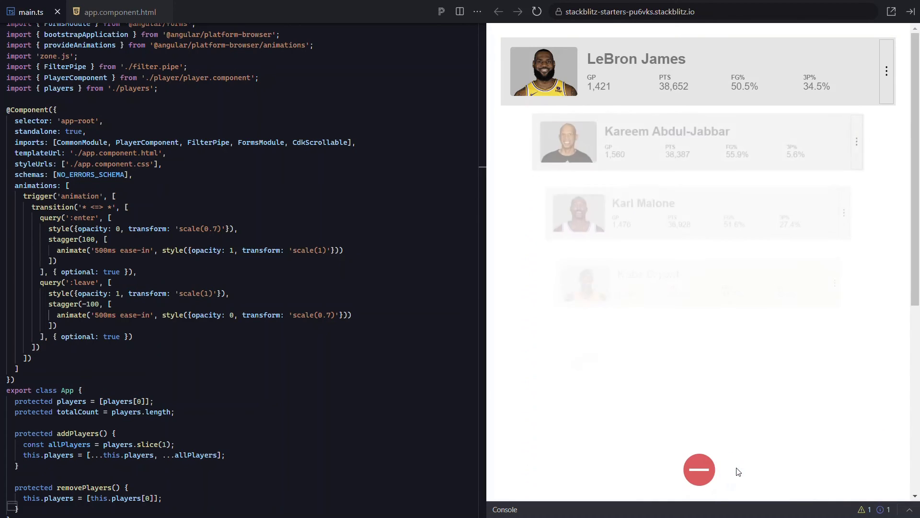
pyautogui.click(699, 470)
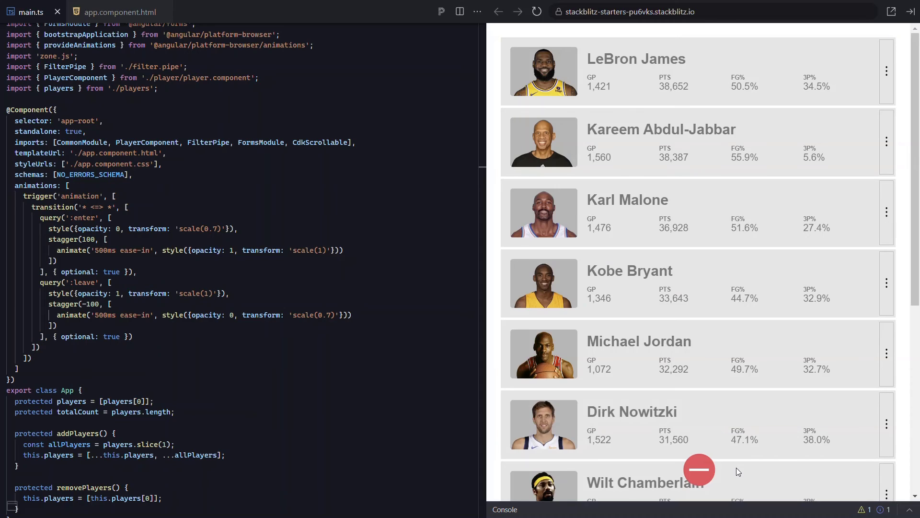